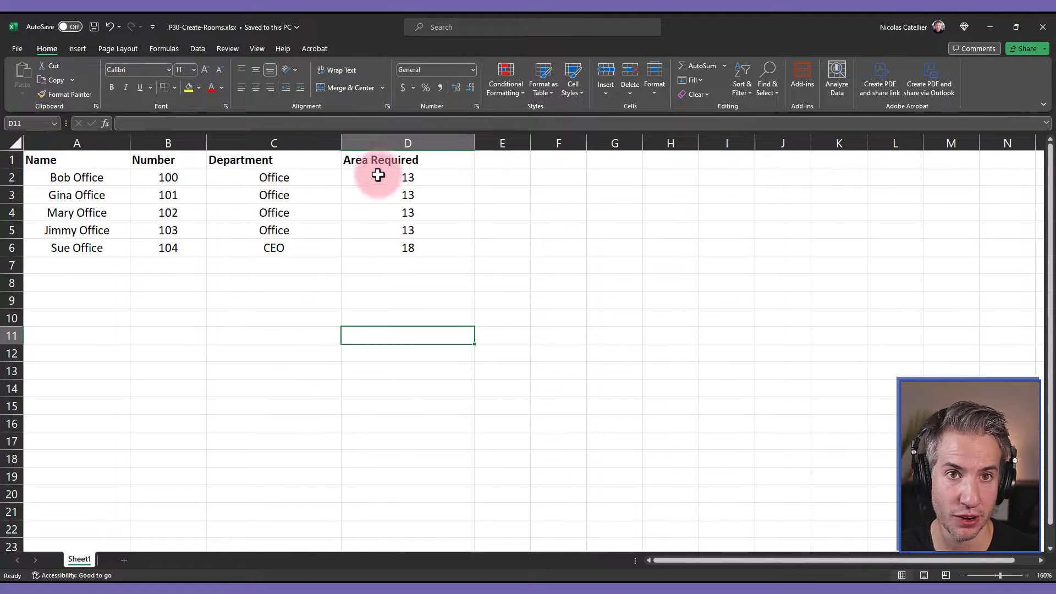
mouse_move(347, 205)
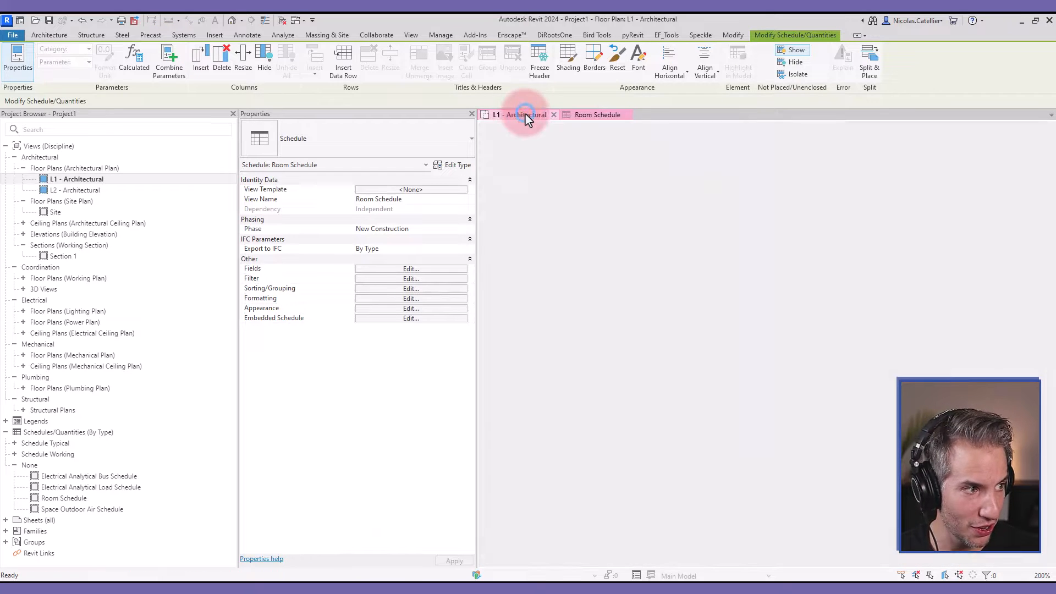
Step: Create a project parameter named Area Required, Area data type, applied to the Rooms category
left_click(518, 114)
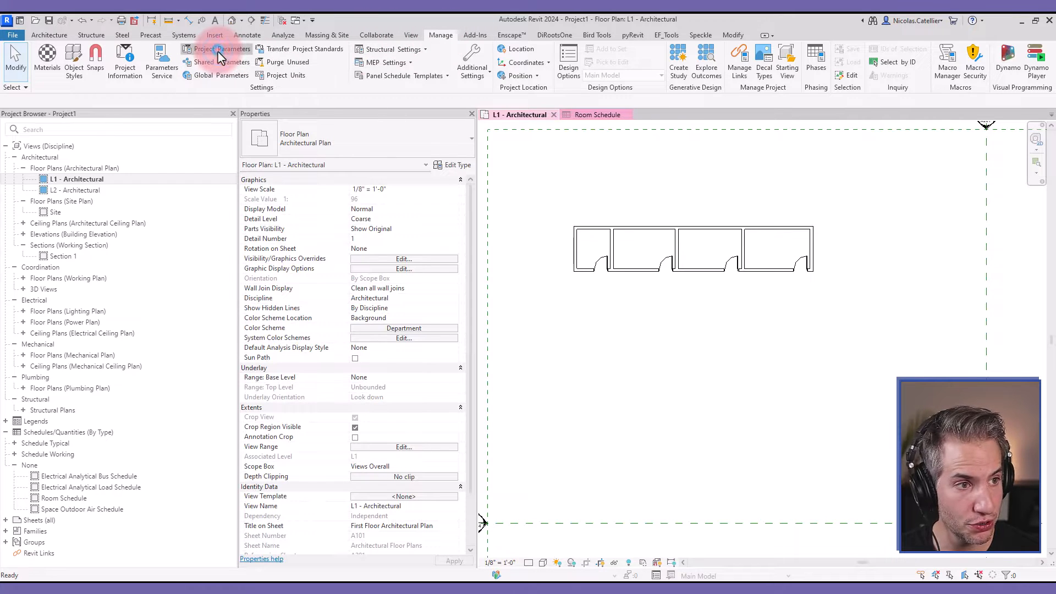
left_click(215, 48)
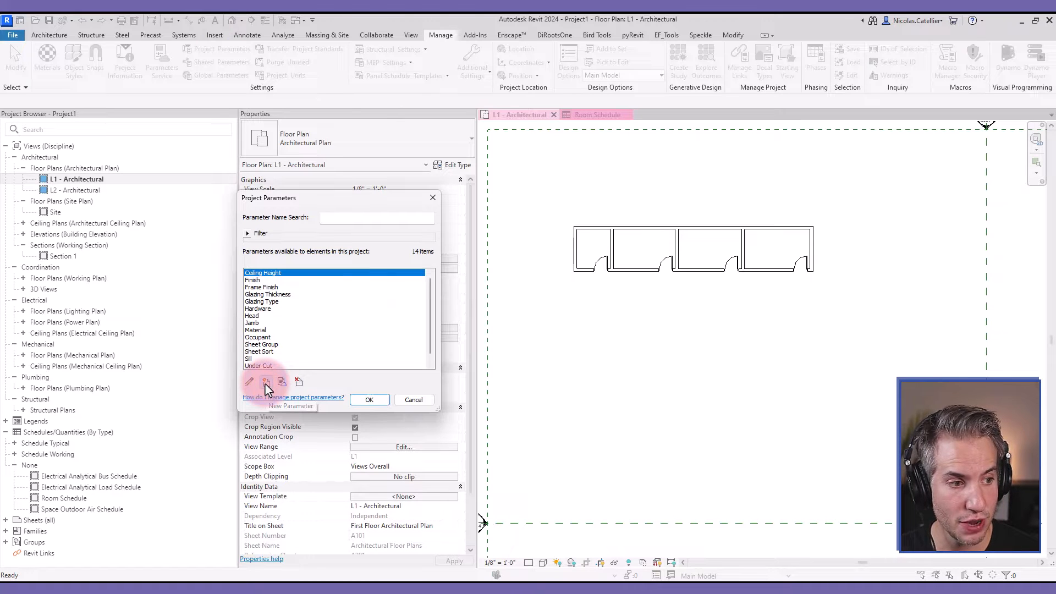
left_click(282, 382)
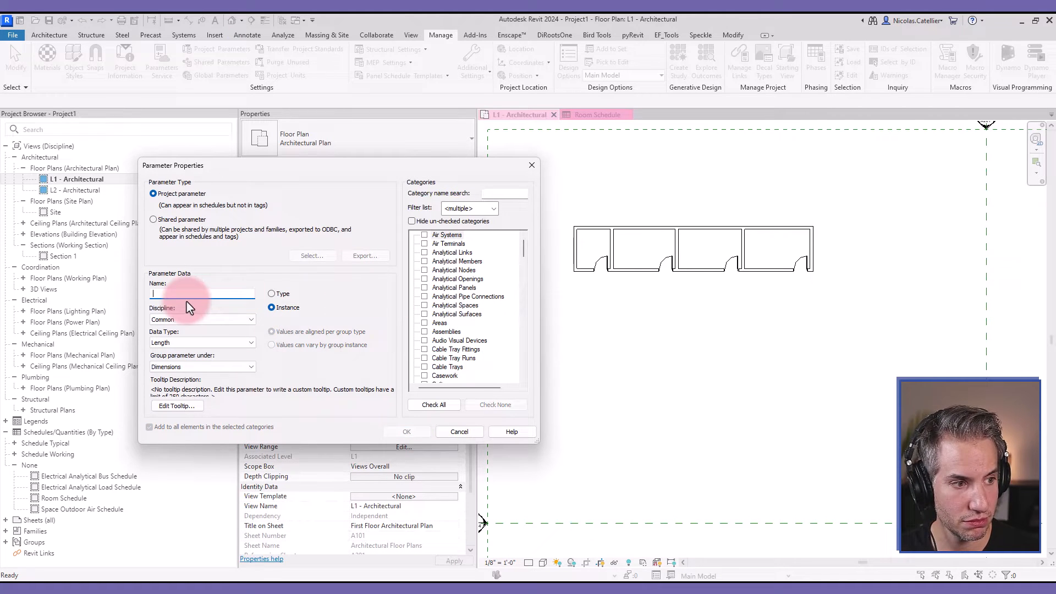
type("Area Q")
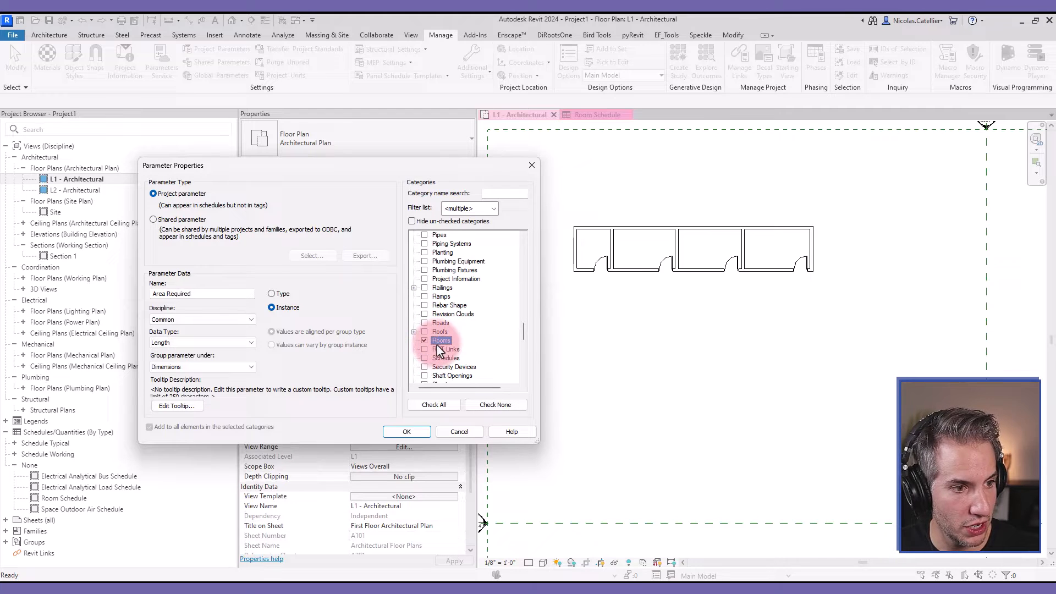
left_click(201, 342)
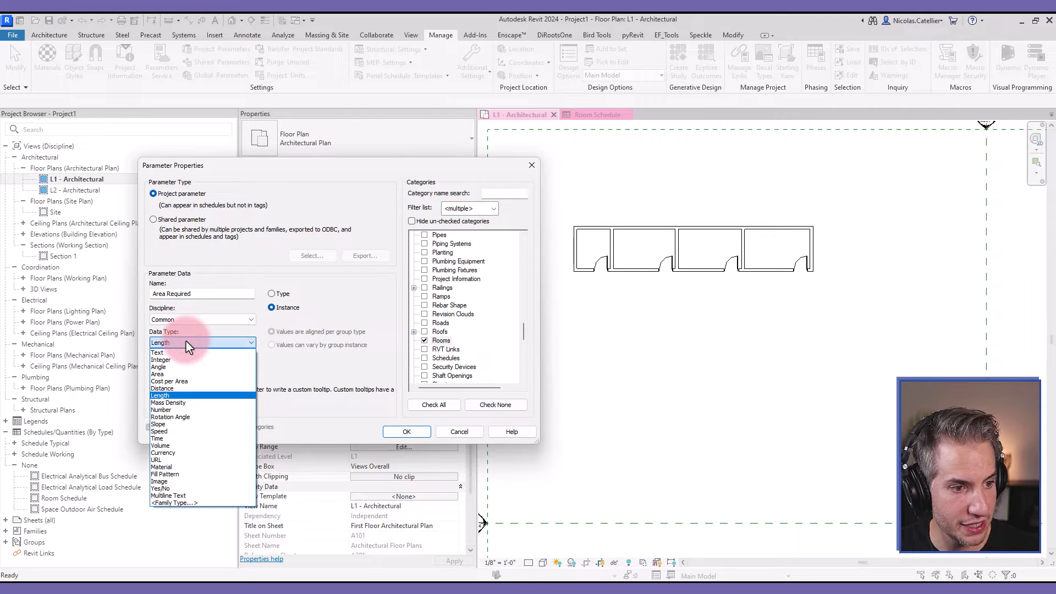
left_click(158, 374)
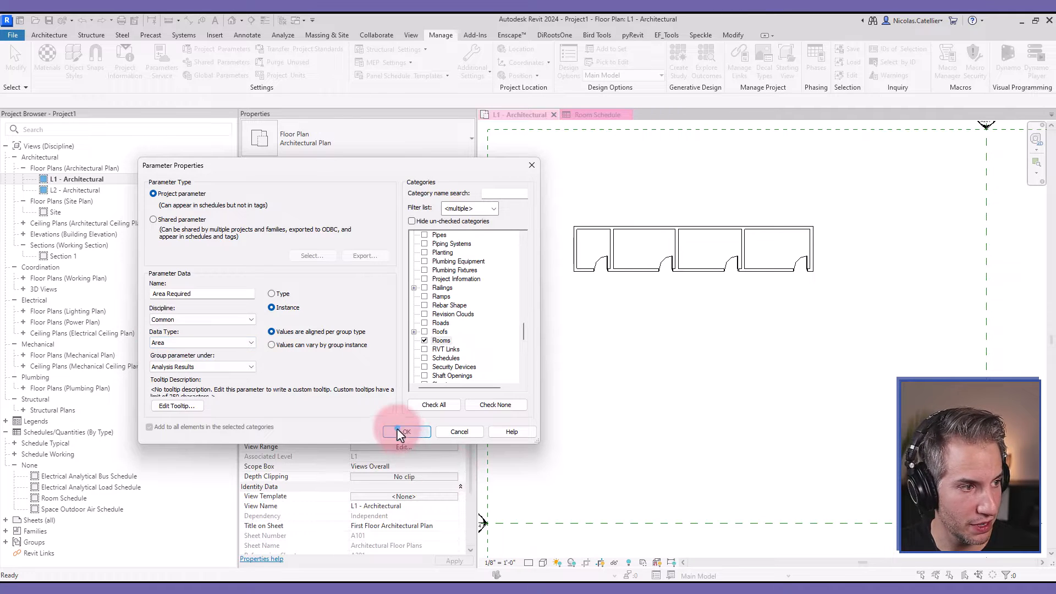
left_click(405, 431)
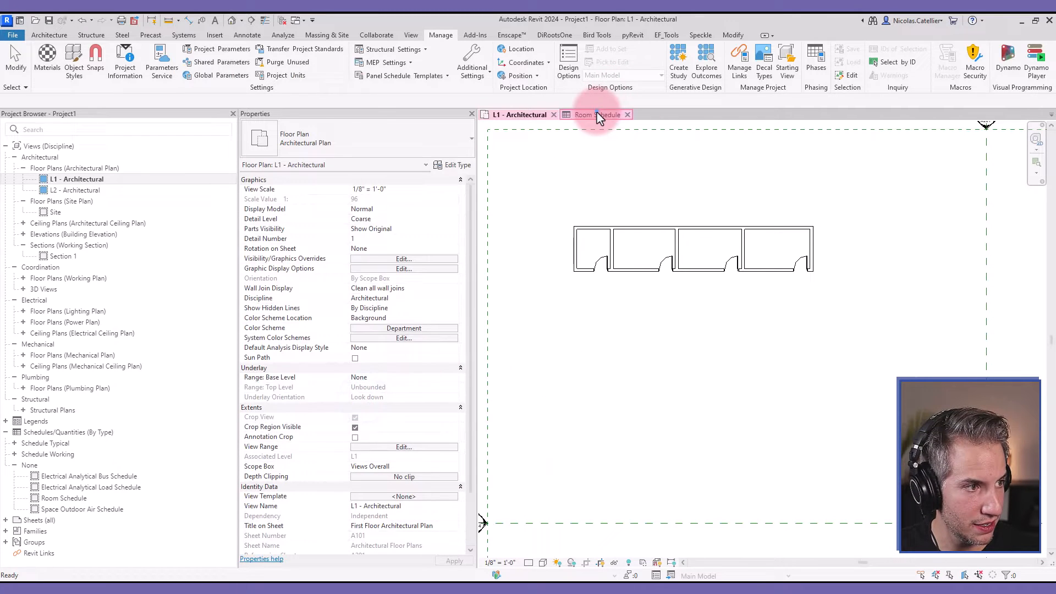
Step: Add Area Required to the Room Schedule fields and move it up above the Area column
left_click(593, 115)
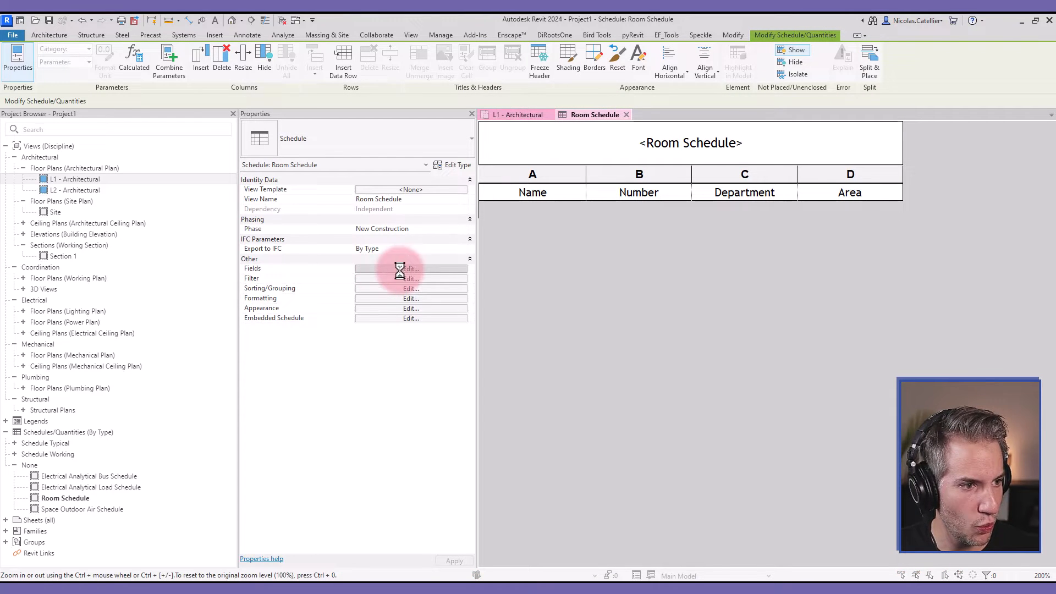
left_click(411, 268)
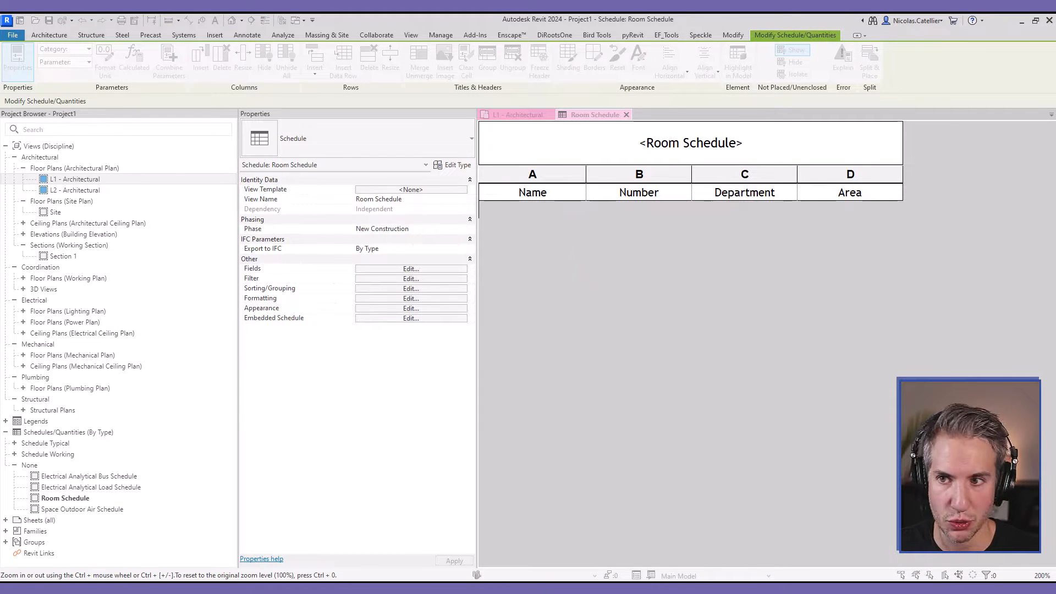
left_click(411, 268)
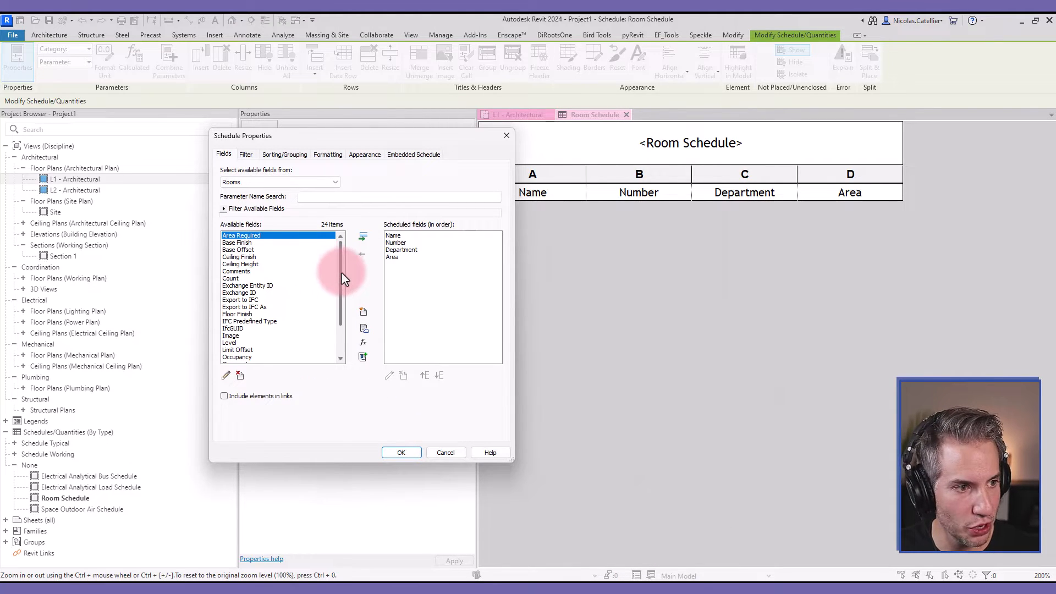
left_click(362, 236)
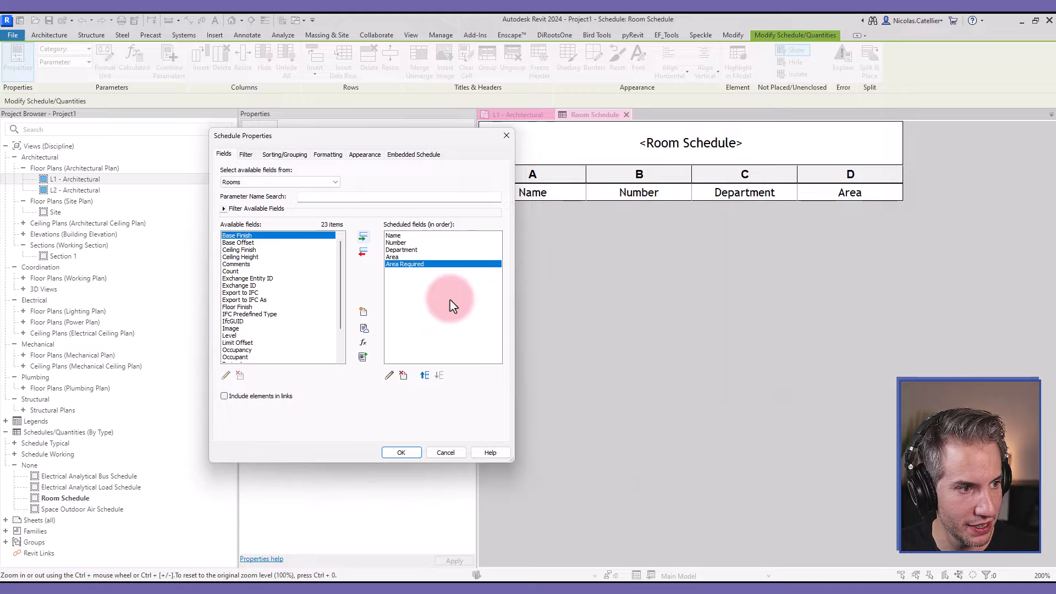
left_click(425, 375)
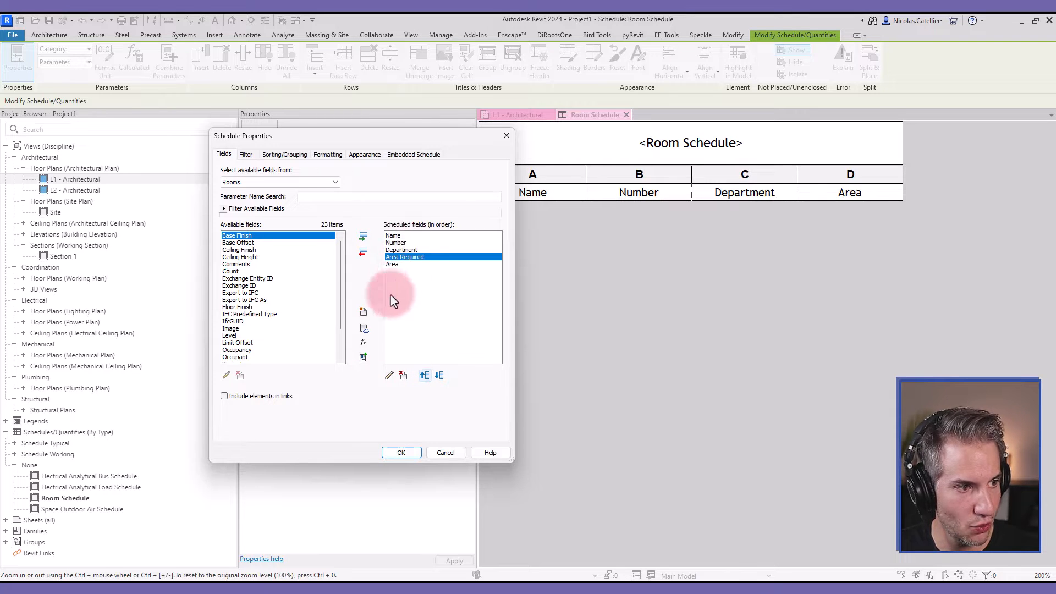
left_click(400, 452)
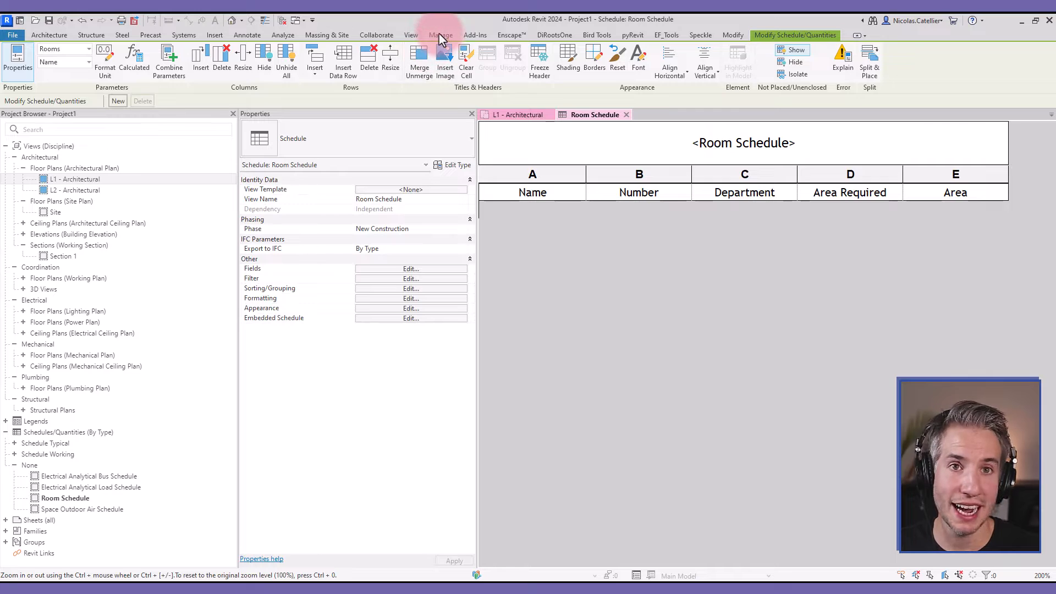
left_click(441, 35)
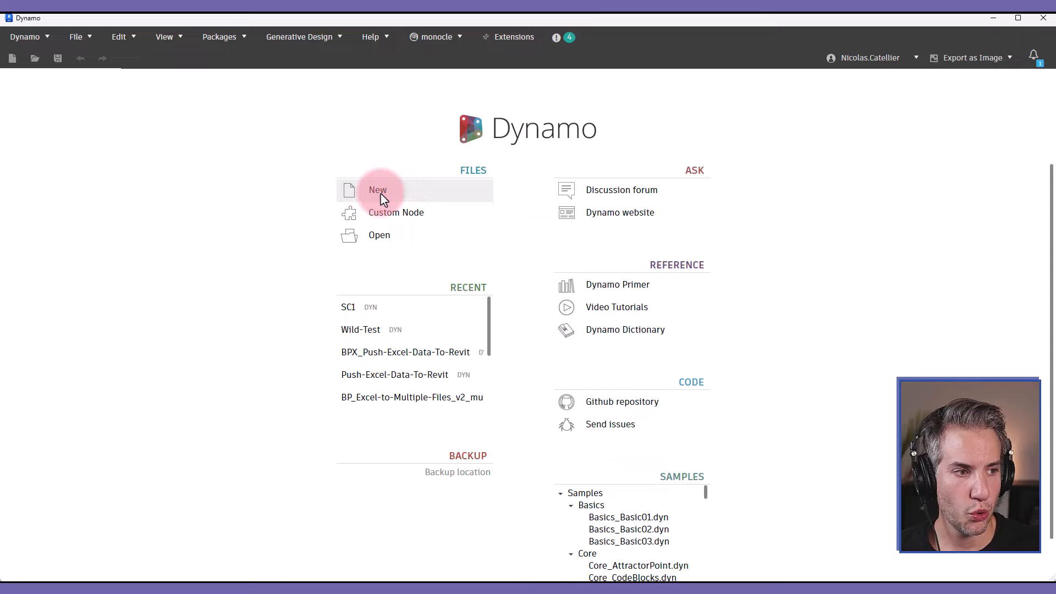
Step: Start a new blank graph and search packages for clockwork to confirm it is installed
left_click(378, 190)
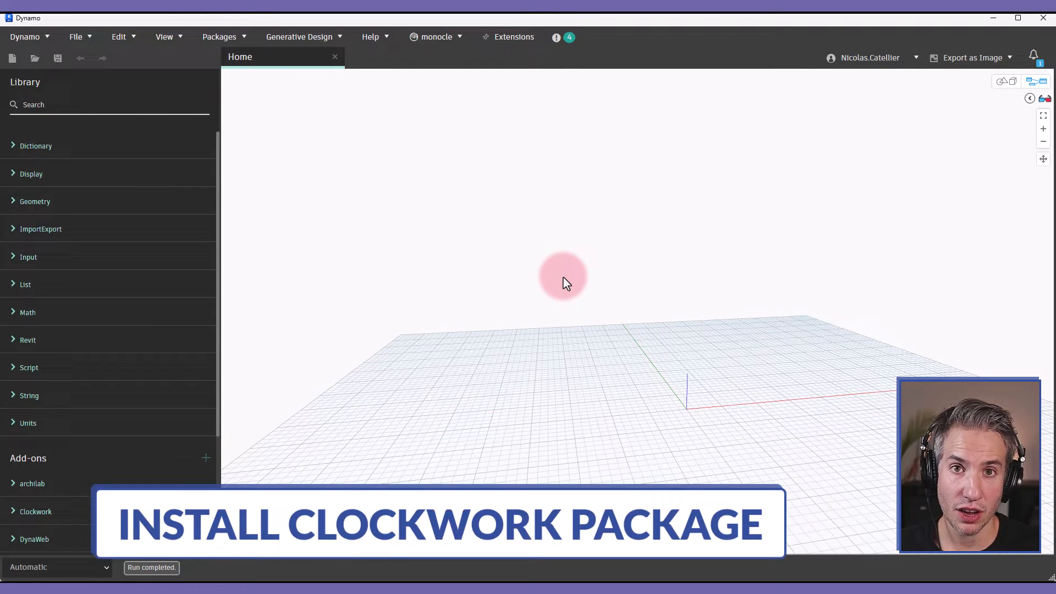
left_click(219, 36)
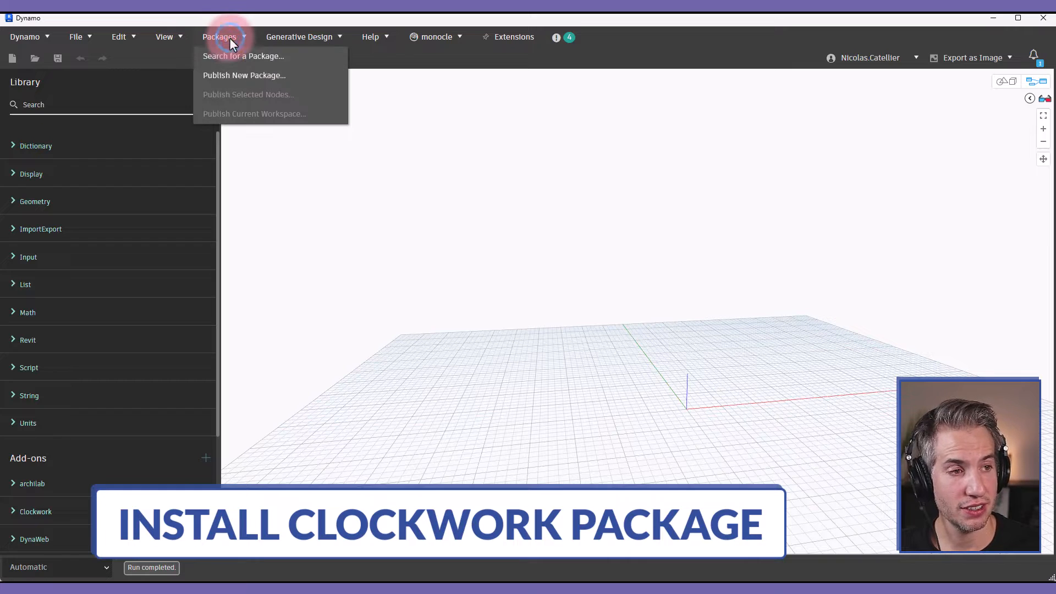
left_click(242, 56)
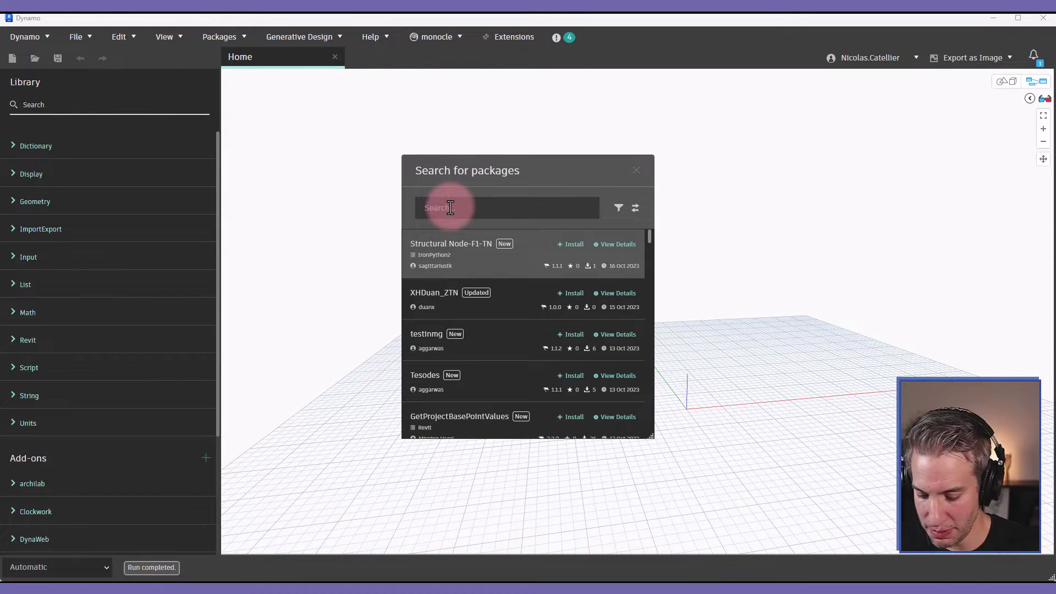
type("clockwork")
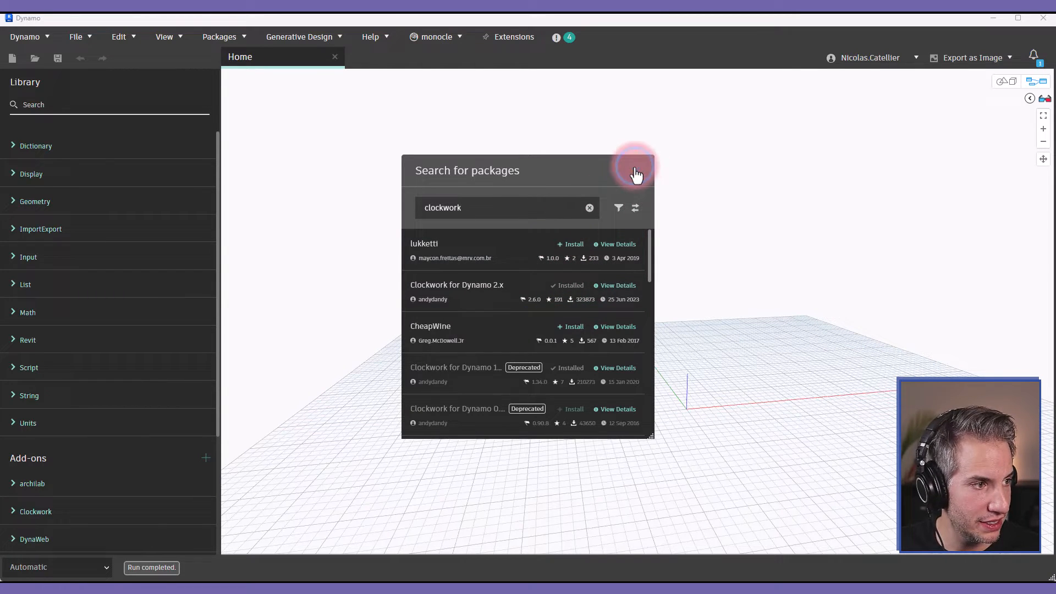
left_click(634, 169)
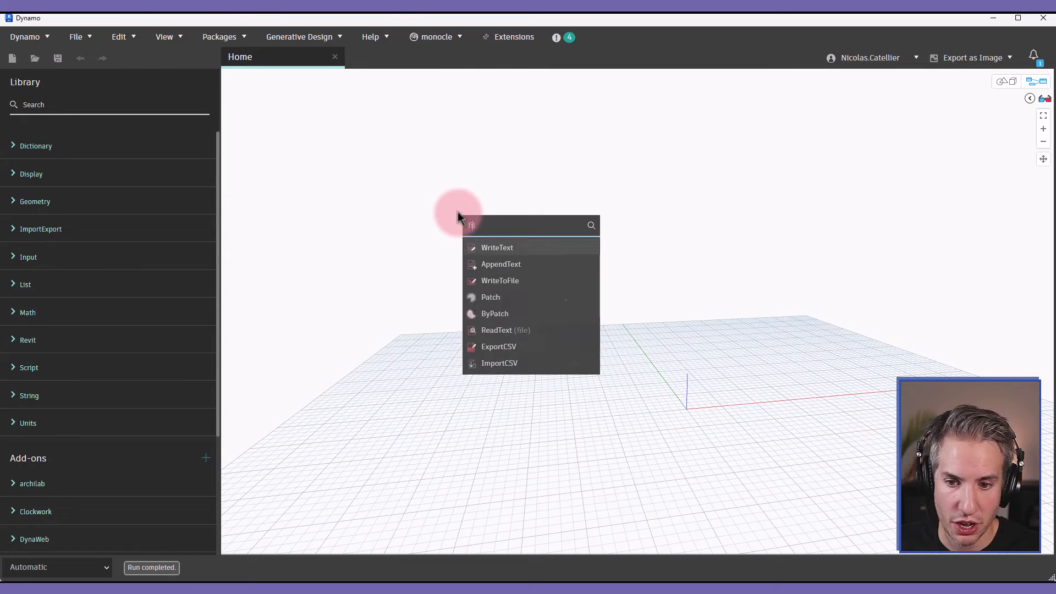
Step: Add File Path, File From Path and Data.ImportExcel nodes to the canvas
type("file path")
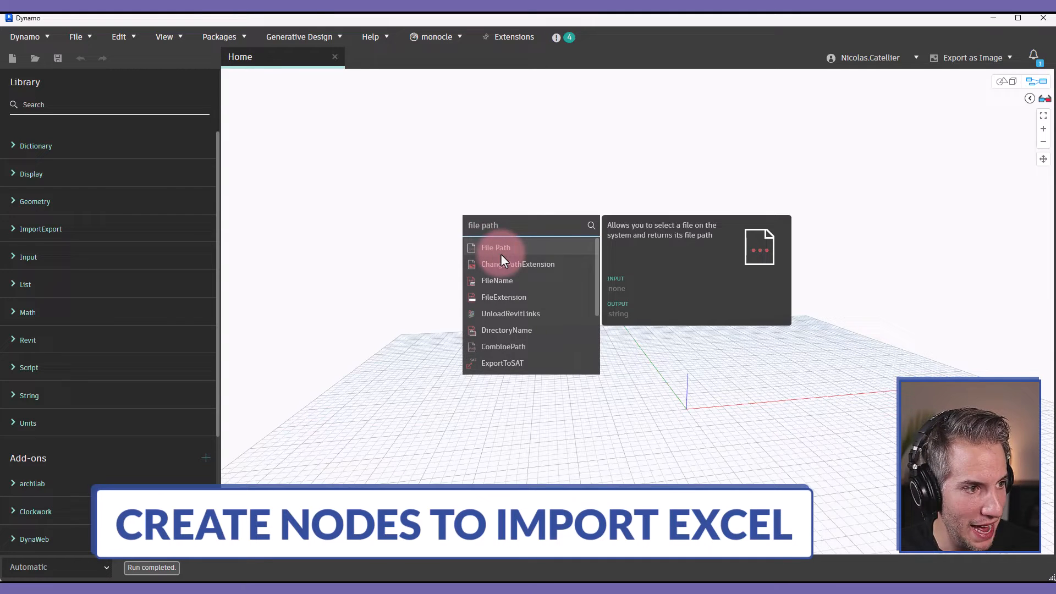
left_click(496, 248)
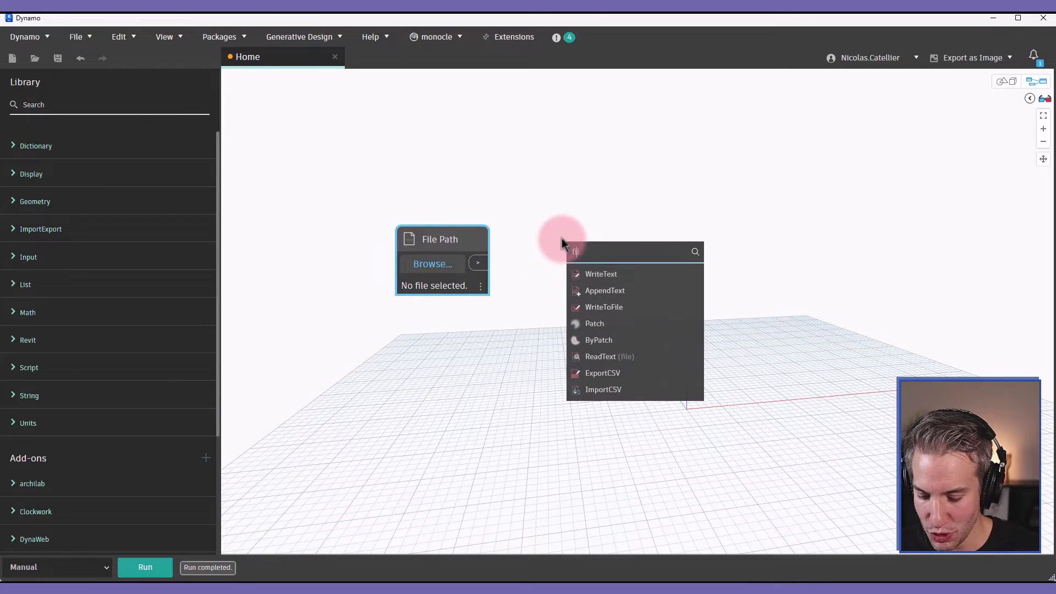
type("file from path")
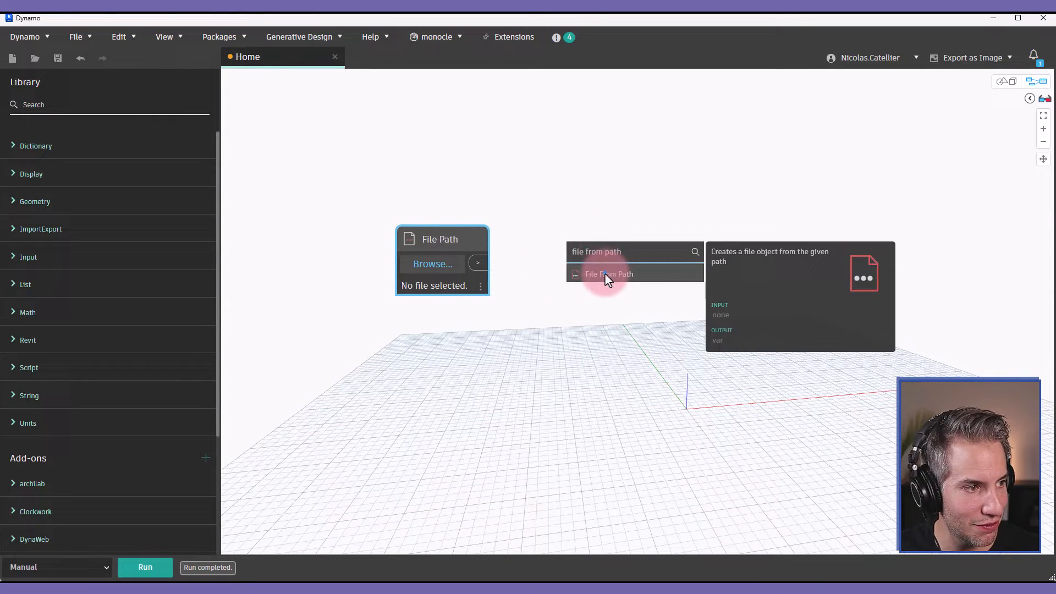
left_click(609, 274)
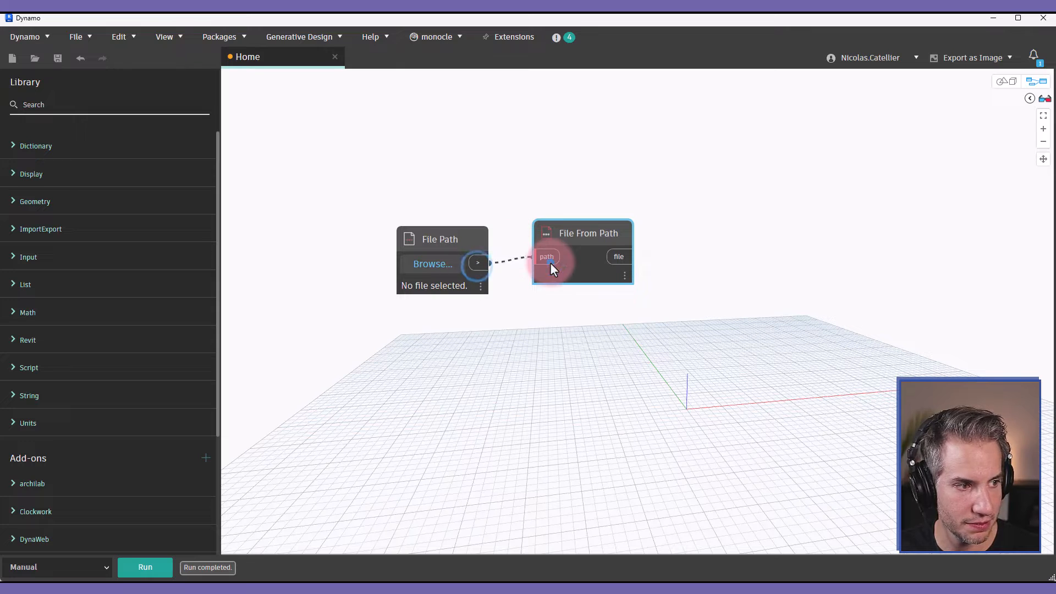
right_click(736, 252)
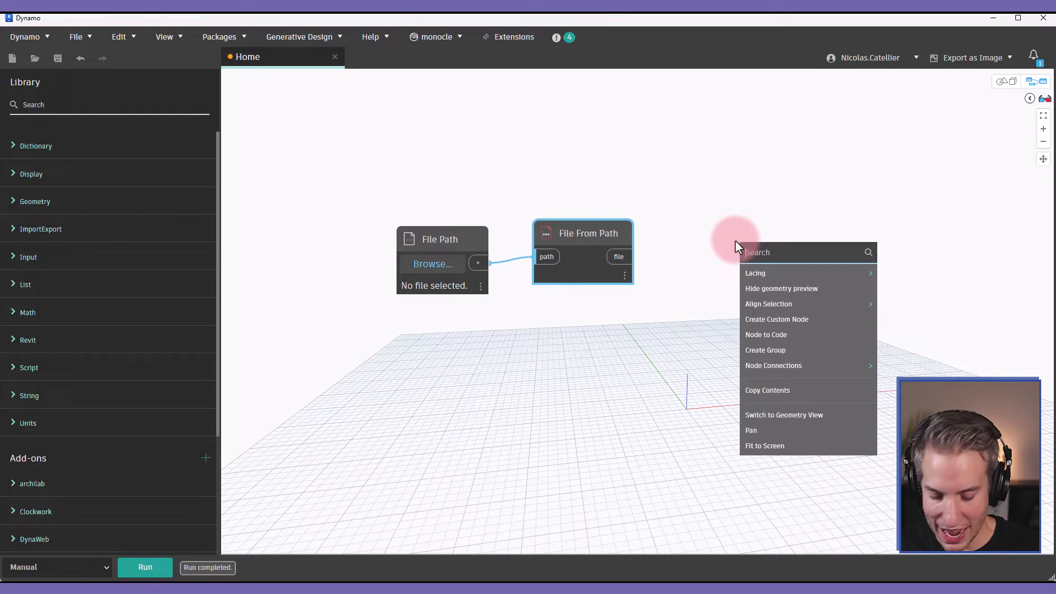
type("Importe")
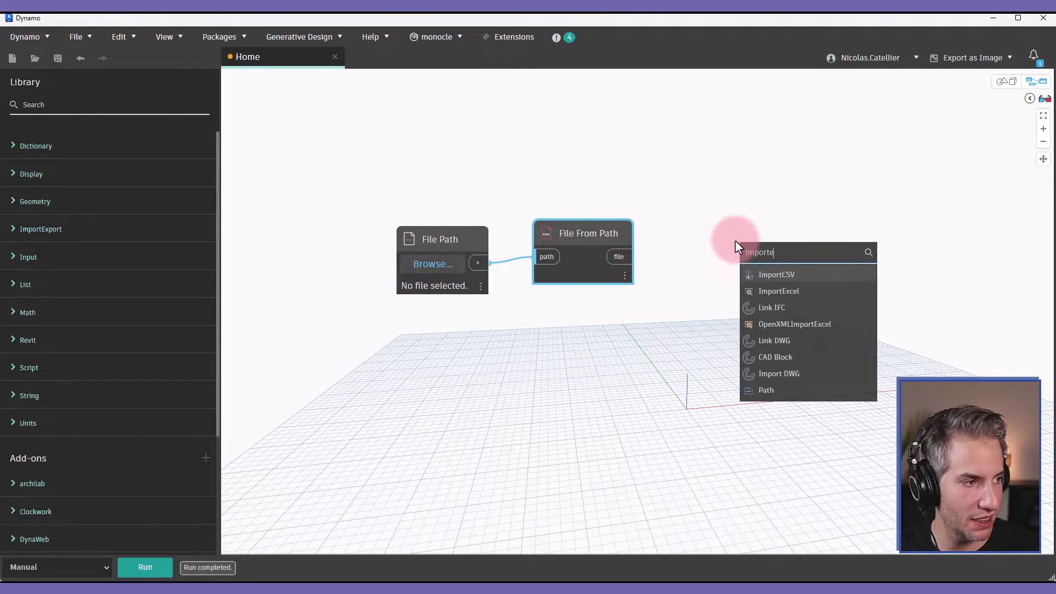
left_click(779, 291)
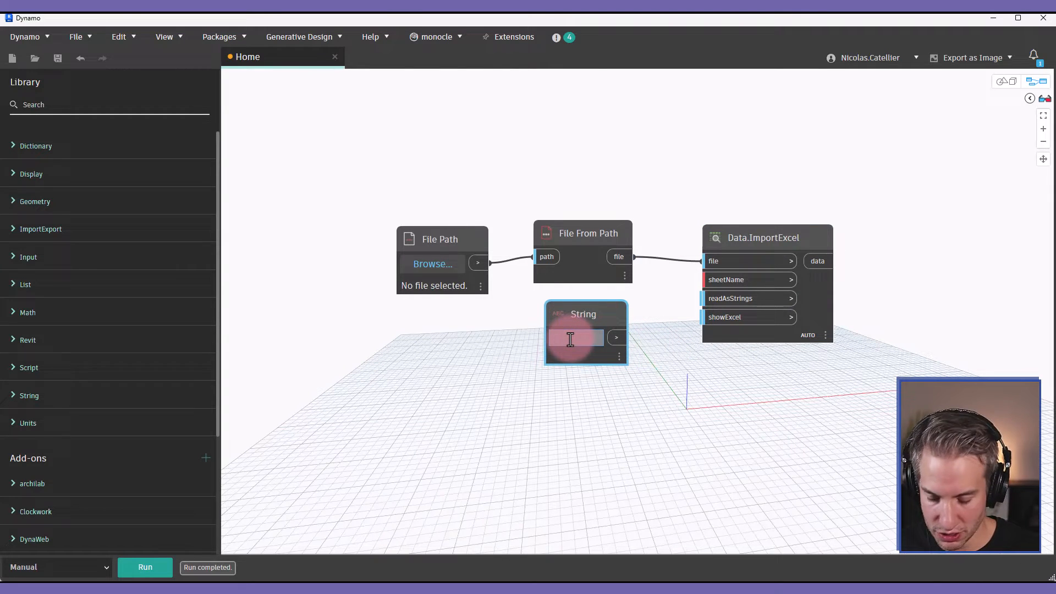
Step: Feed Data.ImportExcel the sheet name Sheet1 and a Boolean set to True for reading as strings
type("Sheet1")
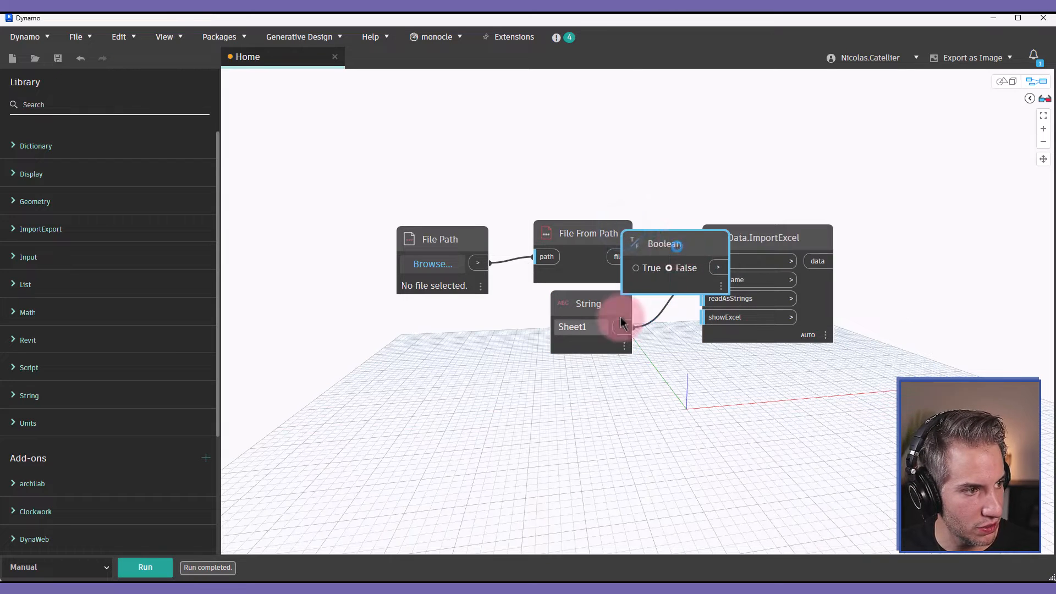
left_click_drag(664, 244, 565, 374)
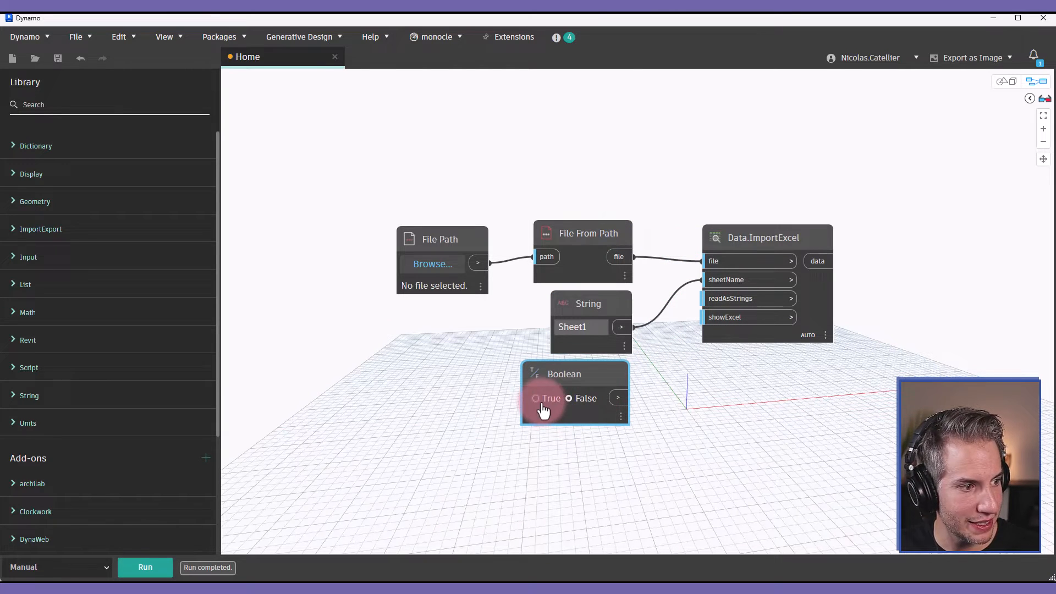
left_click(536, 399)
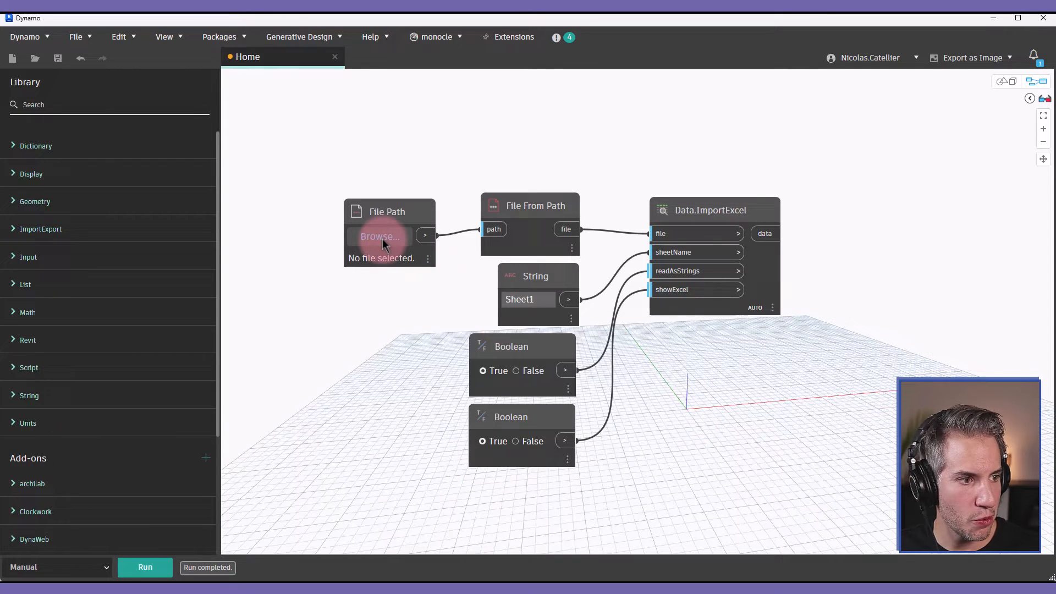
Step: Point the File Path node at P30-Create-Rooms.xlsx and set the showExcel Boolean to False
left_click(380, 237)
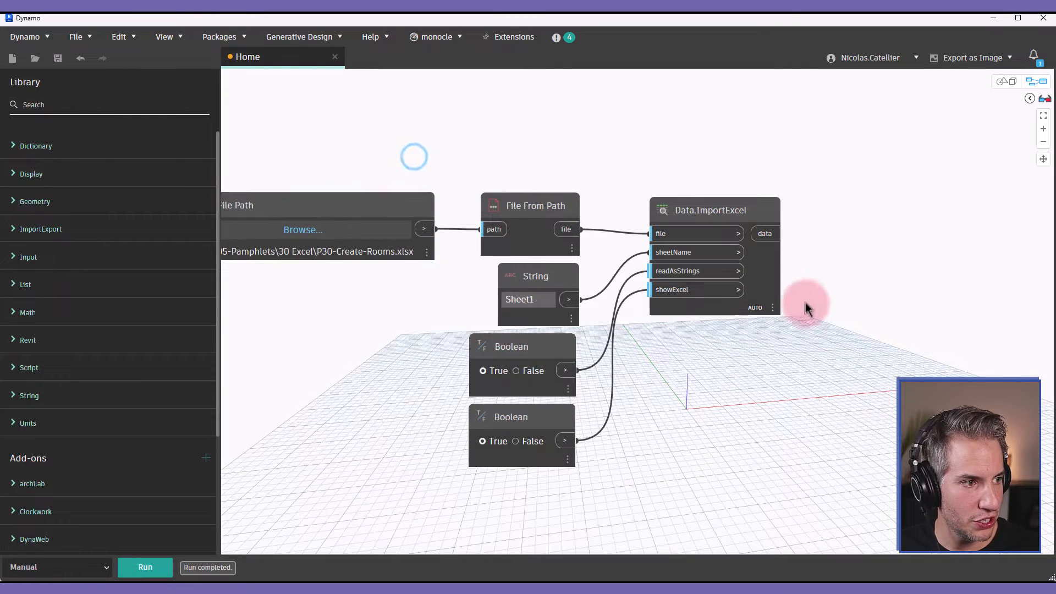
mouse_move(397, 502)
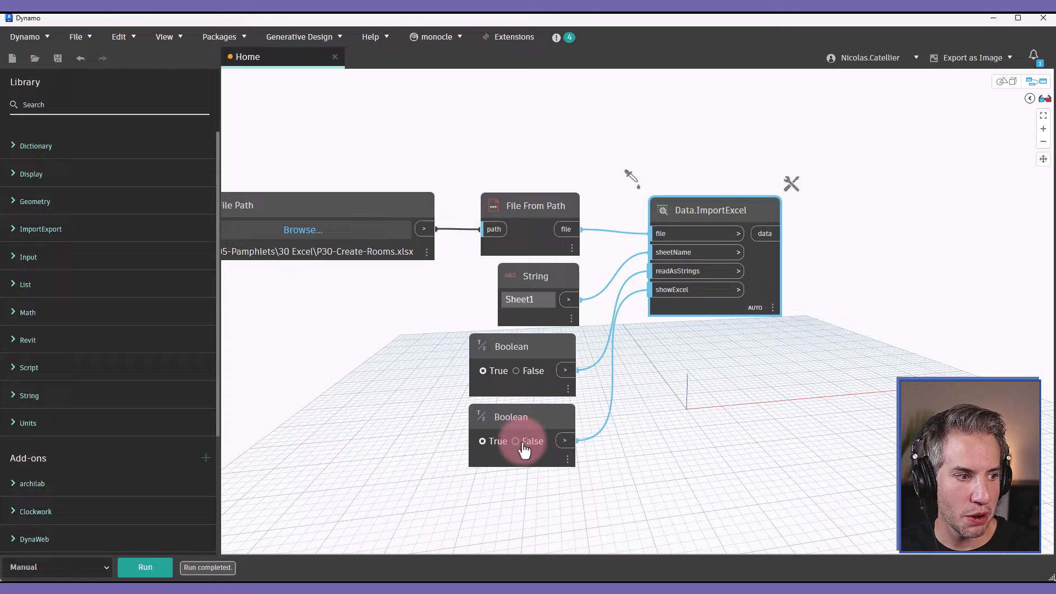
left_click(516, 441)
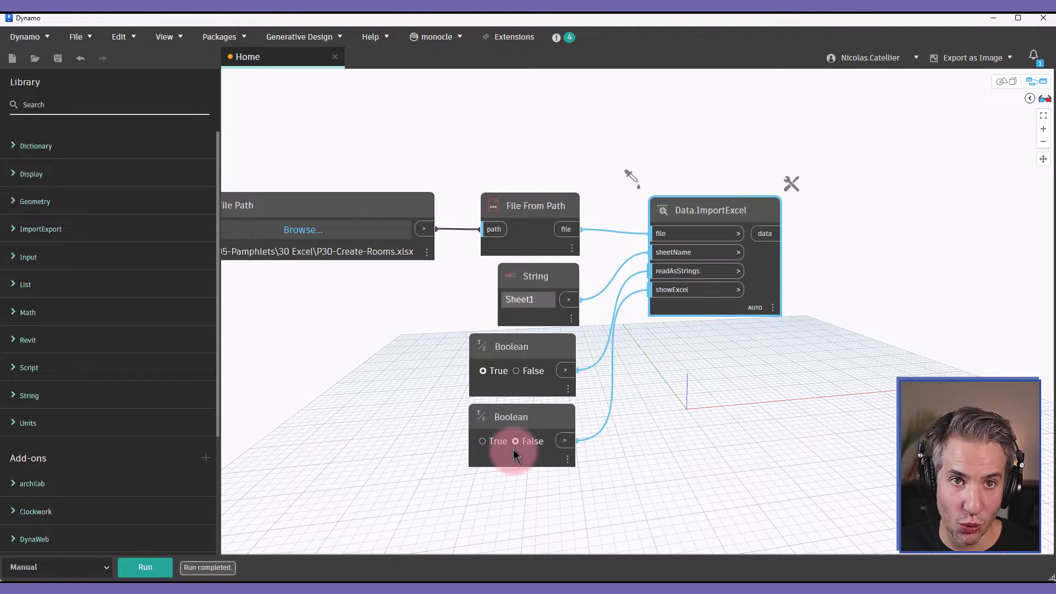
left_click(482, 441)
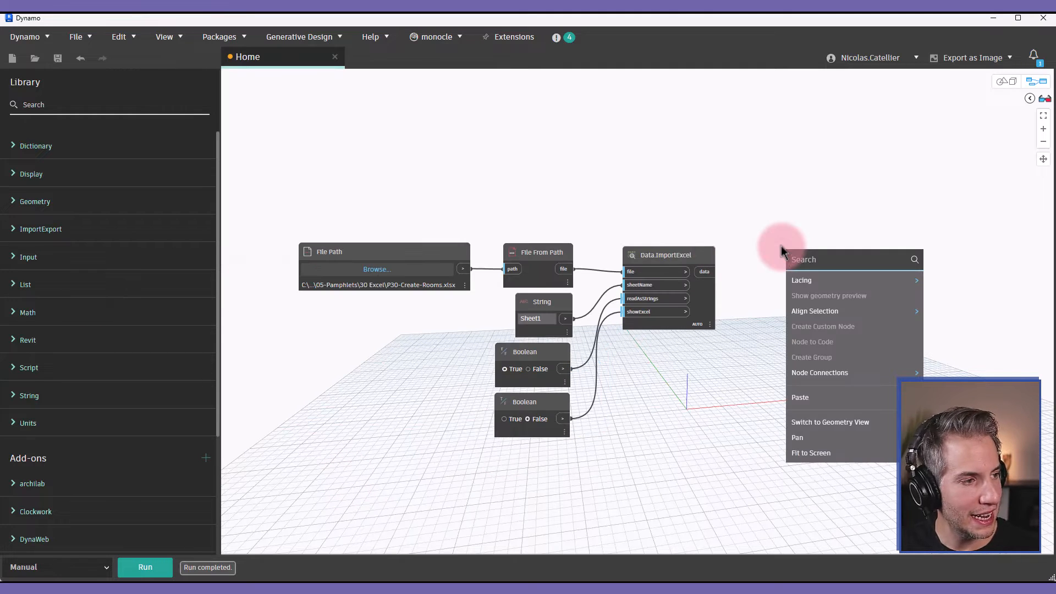
Step: Add List.FirstItem and List.RestOfItems nodes fed by the imported Excel data
type("fi")
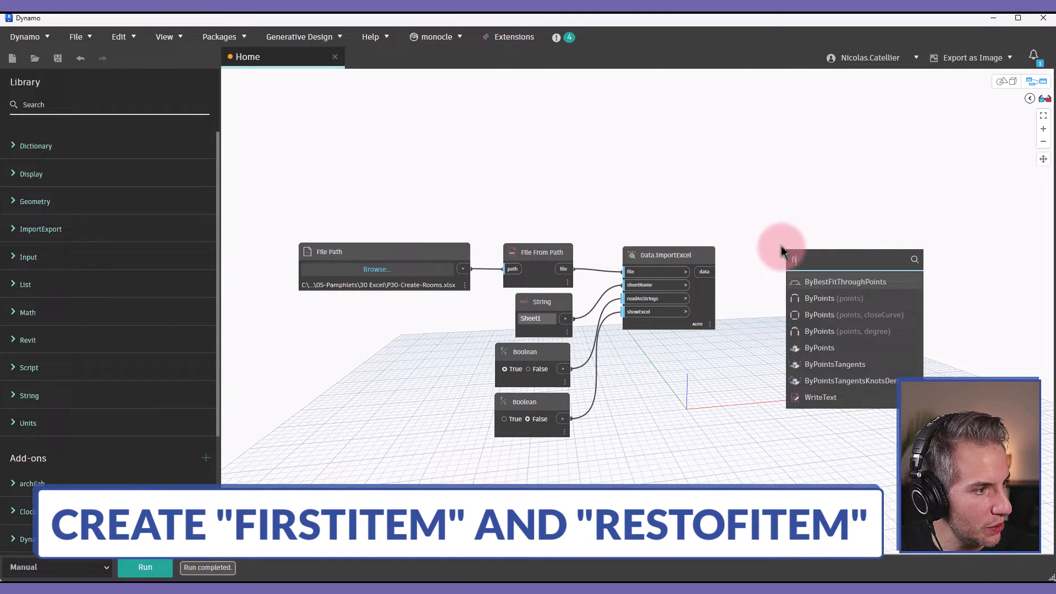
type("first")
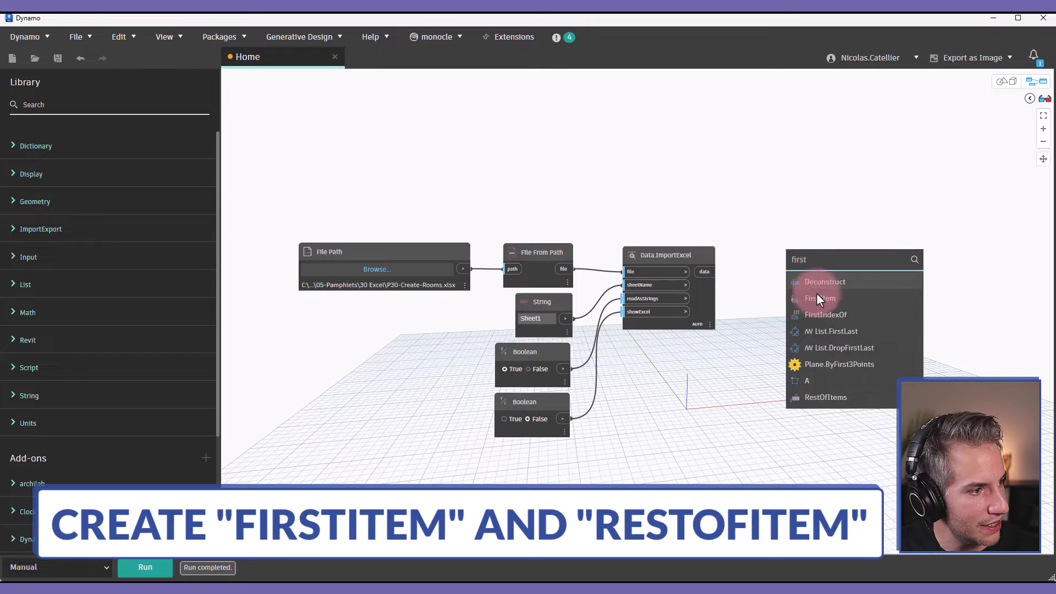
left_click(821, 299)
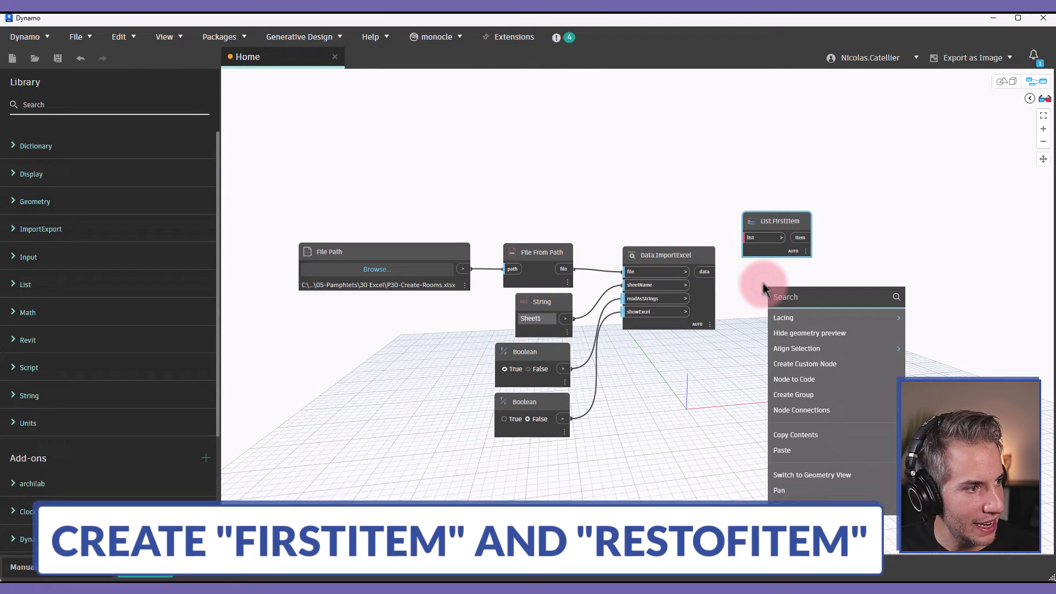
type("restofitems")
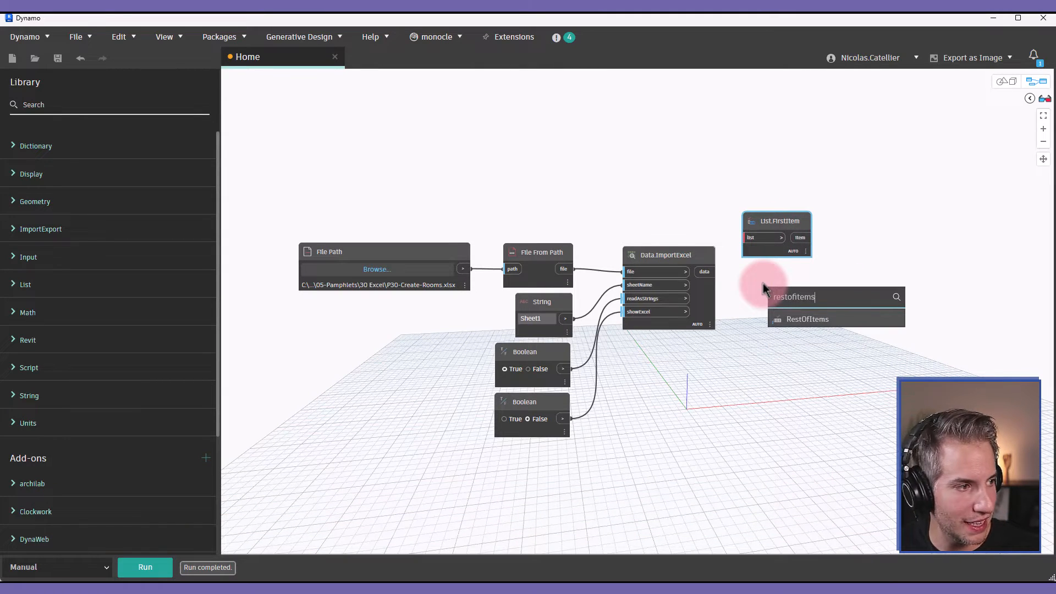
left_click(808, 319)
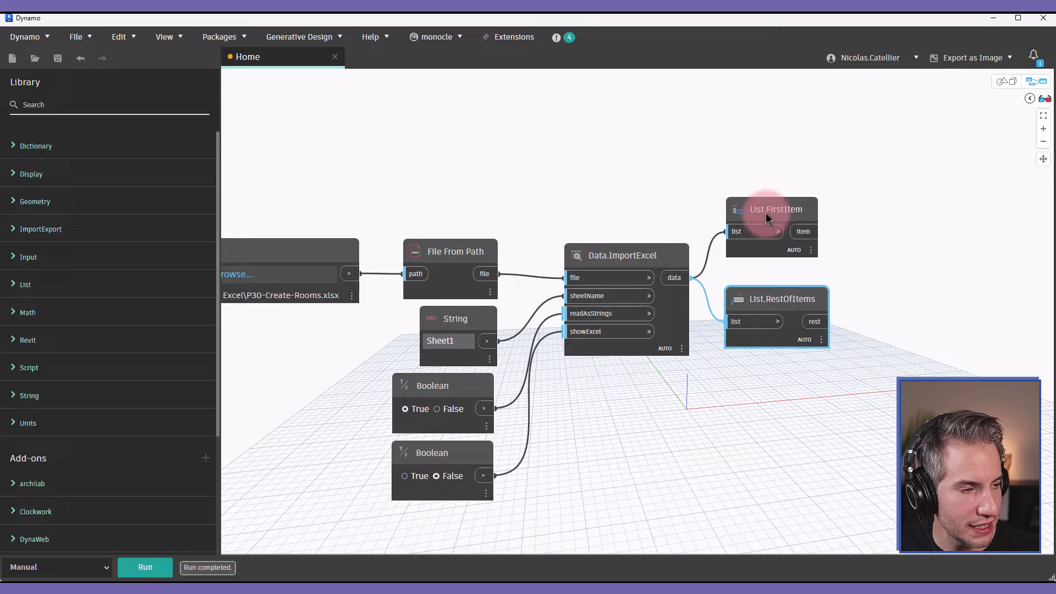
mouse_move(774, 215)
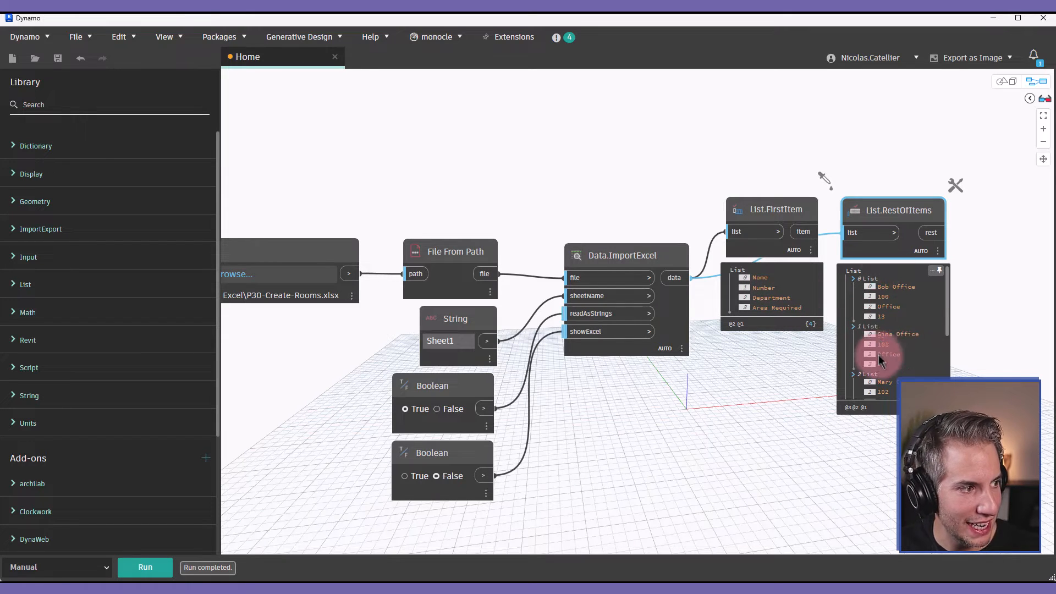
scroll("down", 3)
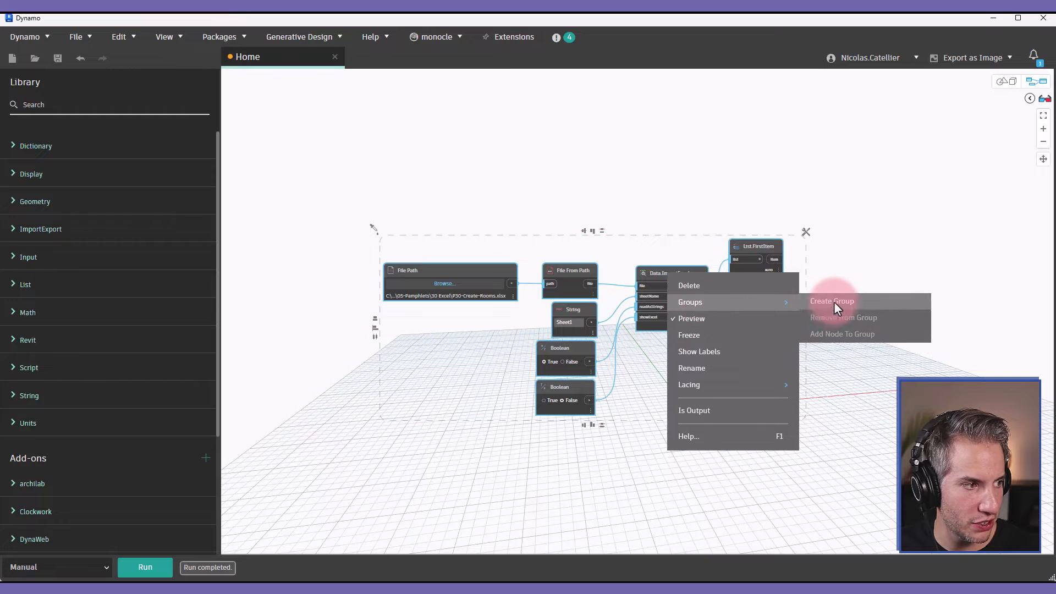
Step: Create a group around the import nodes and start renaming its title to Import
left_click(833, 302)
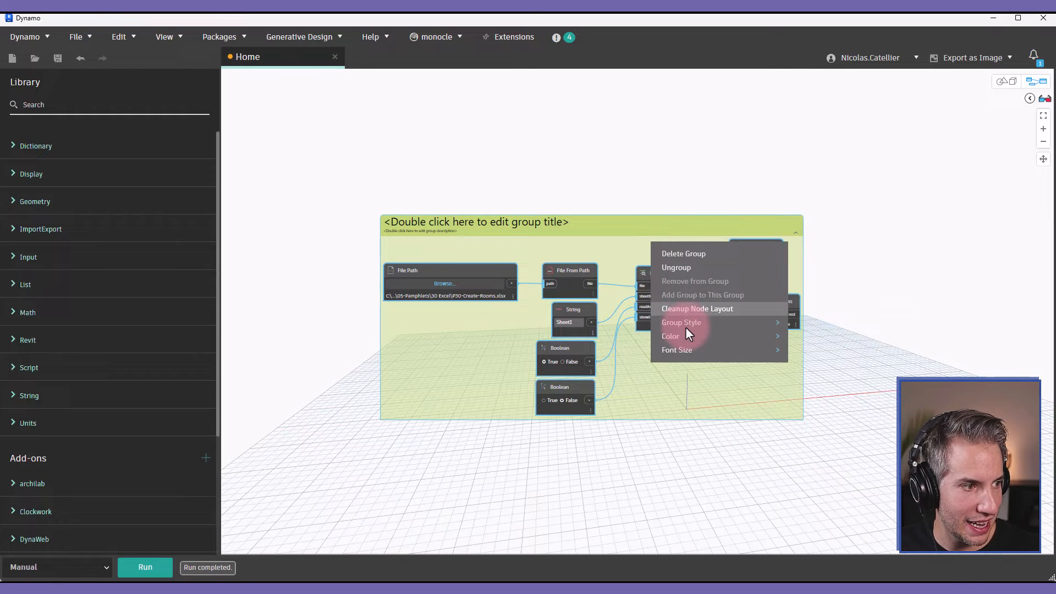
mouse_move(681, 323)
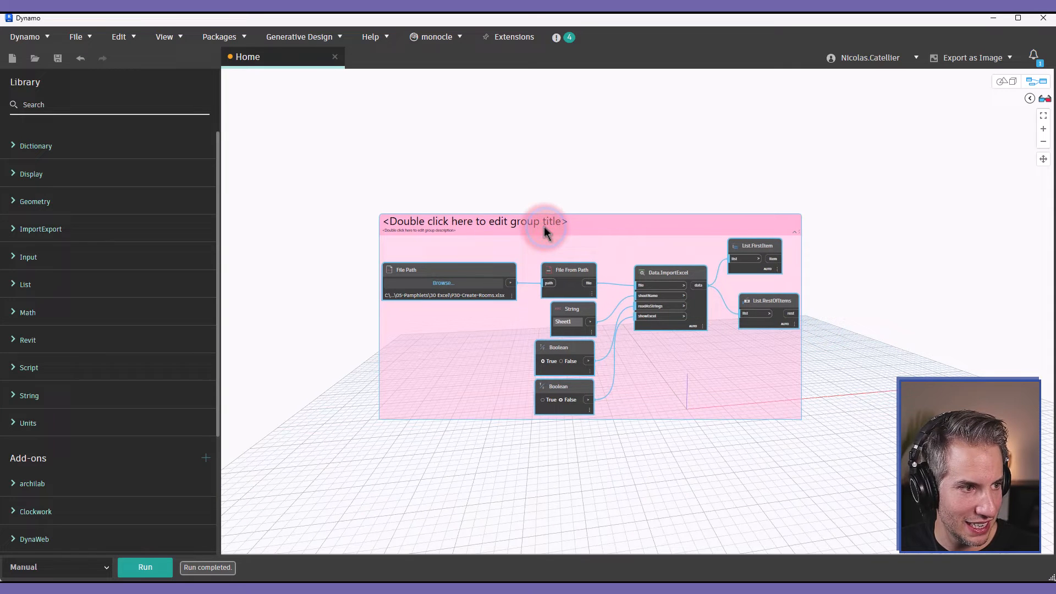
double_click(476, 221)
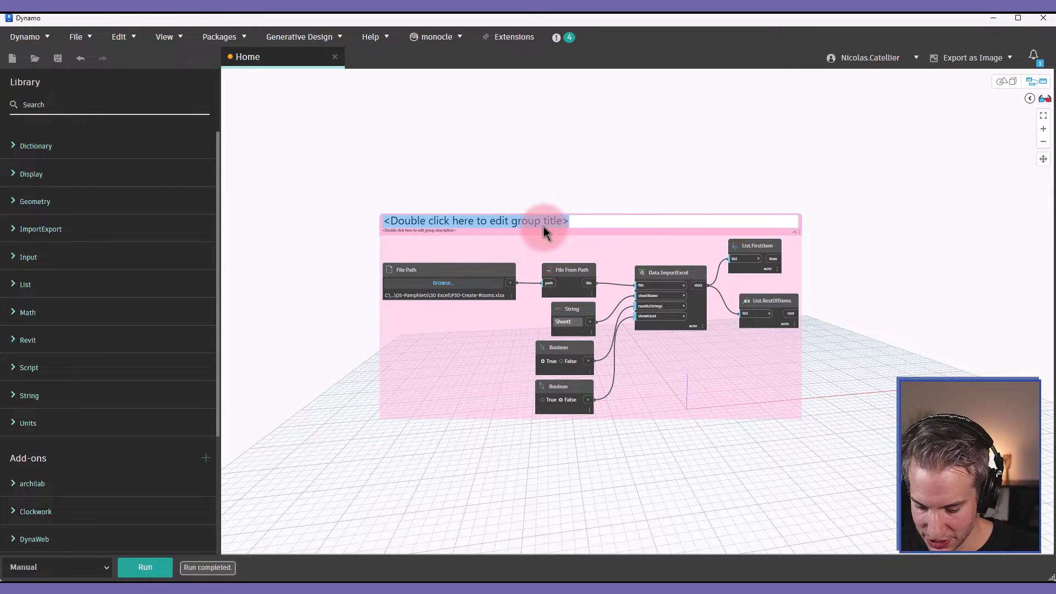
type("Impor")
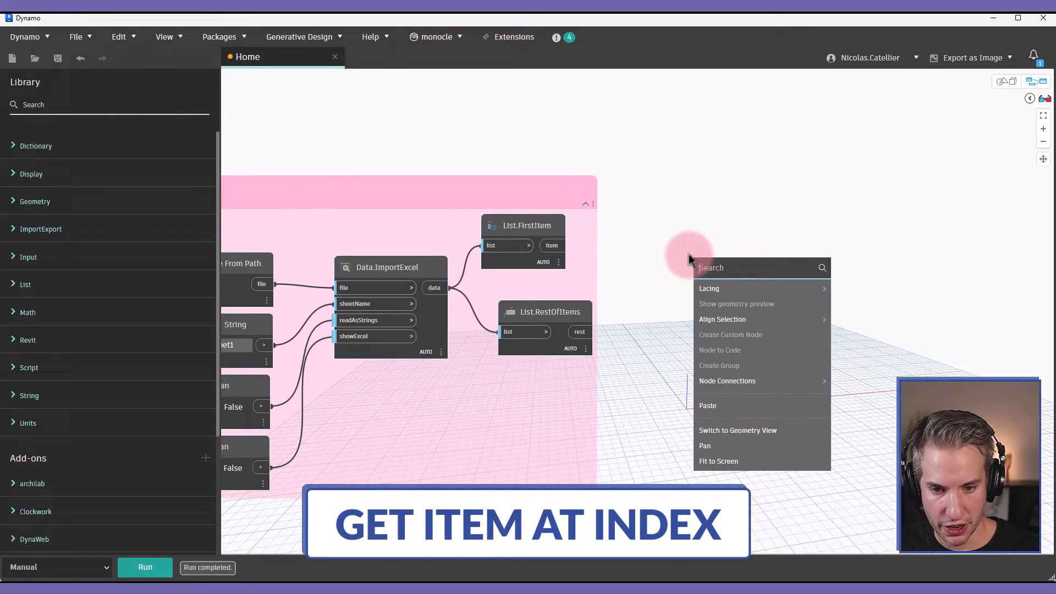
Step: Add a List.GetItemAtIndex node and a Code Block listing indices 0;1;2;3;
type("getItem")
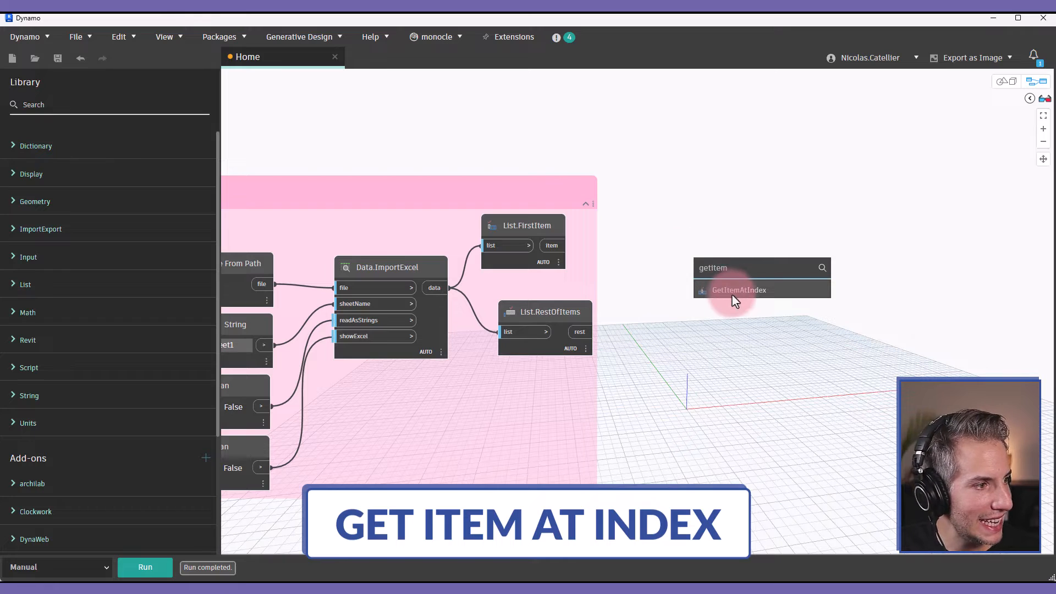
left_click(739, 289)
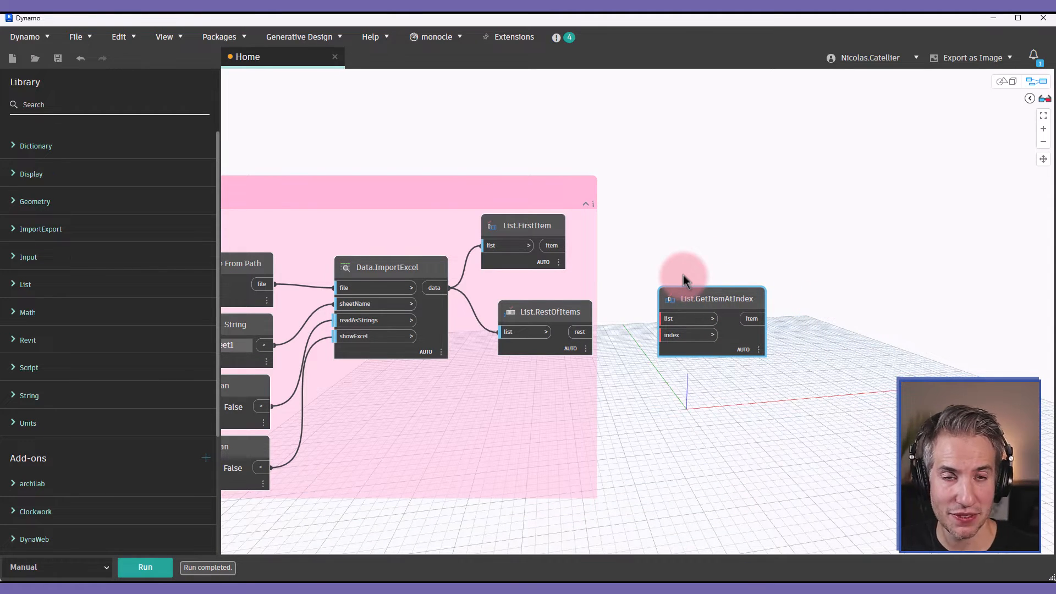
mouse_move(679, 166)
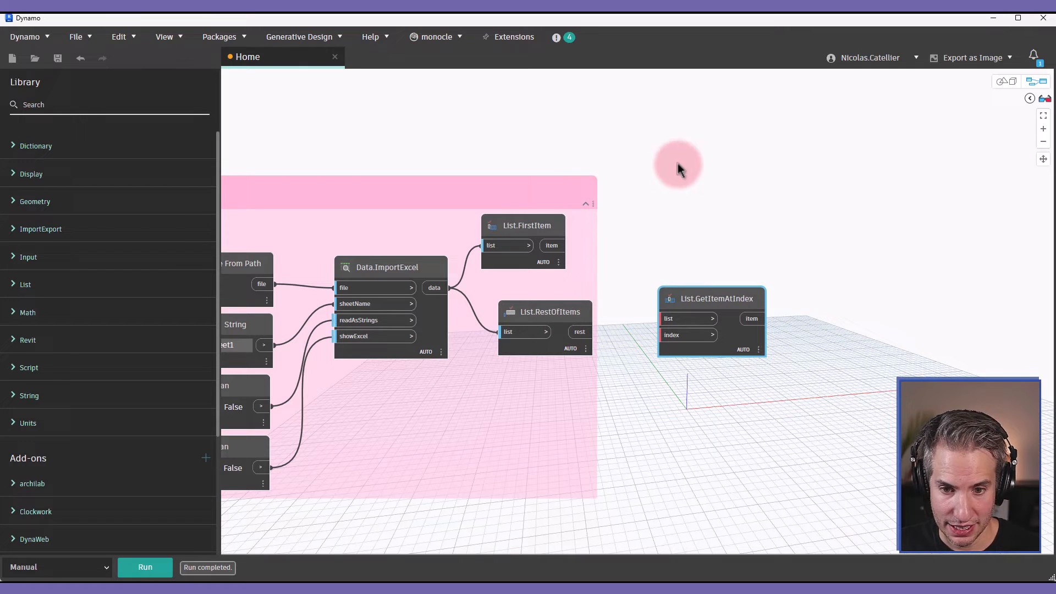
double_click(678, 166)
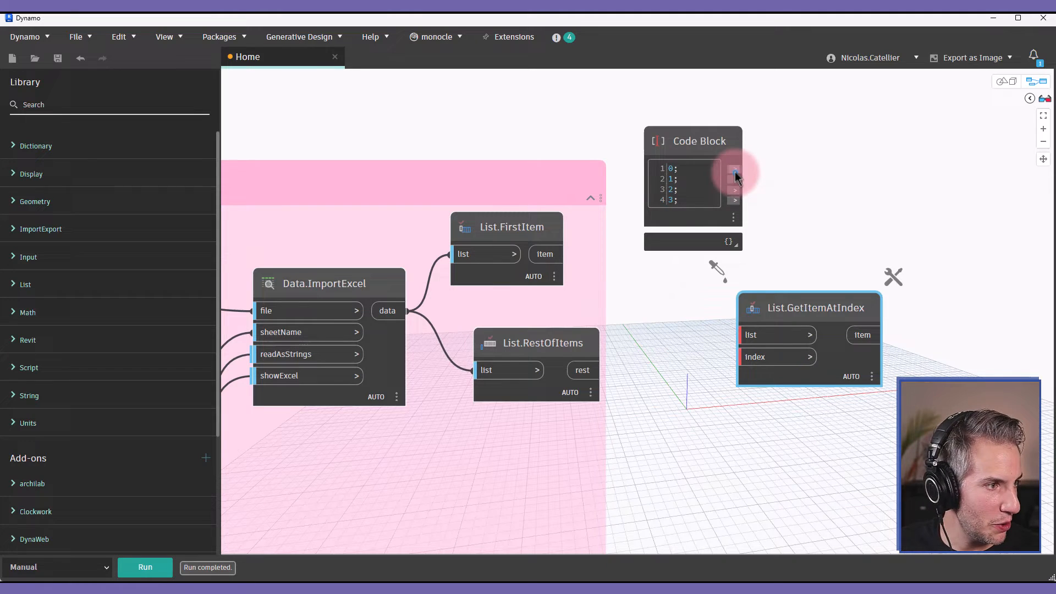
left_click_drag(735, 168, 800, 334)
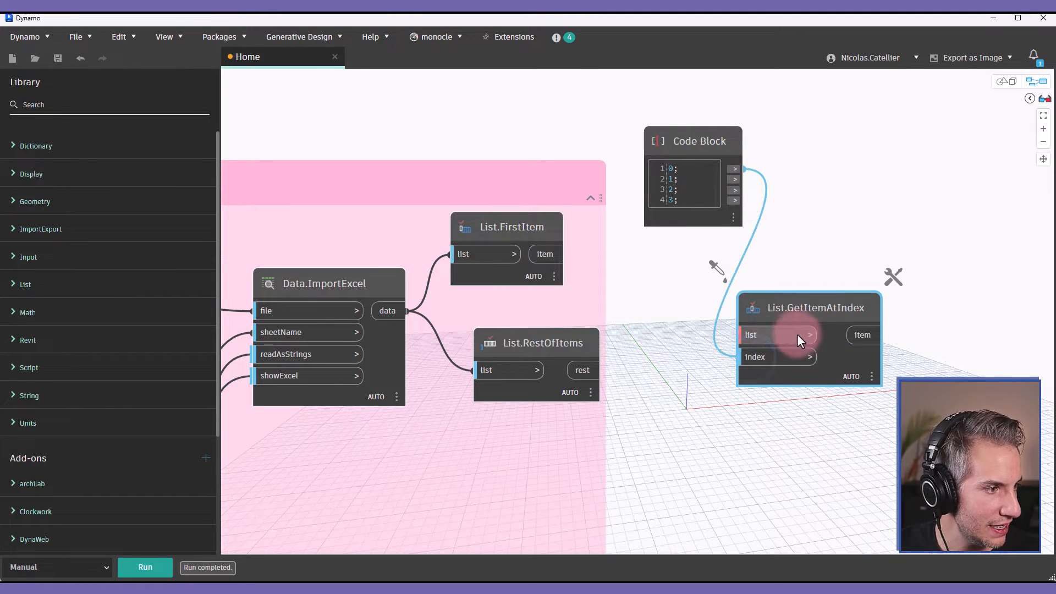
left_click(582, 370)
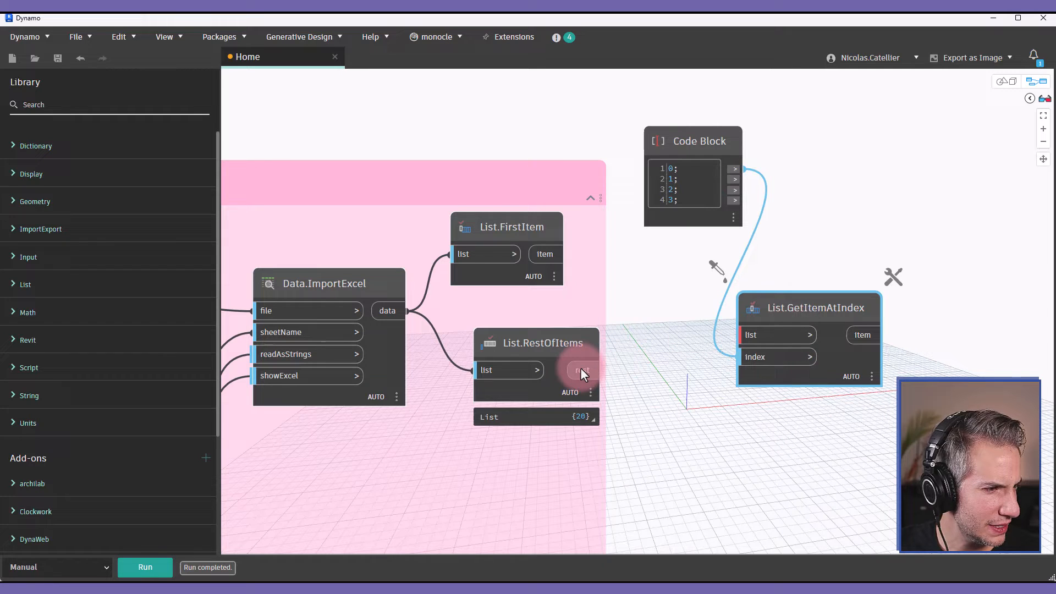
left_click_drag(584, 370, 749, 335)
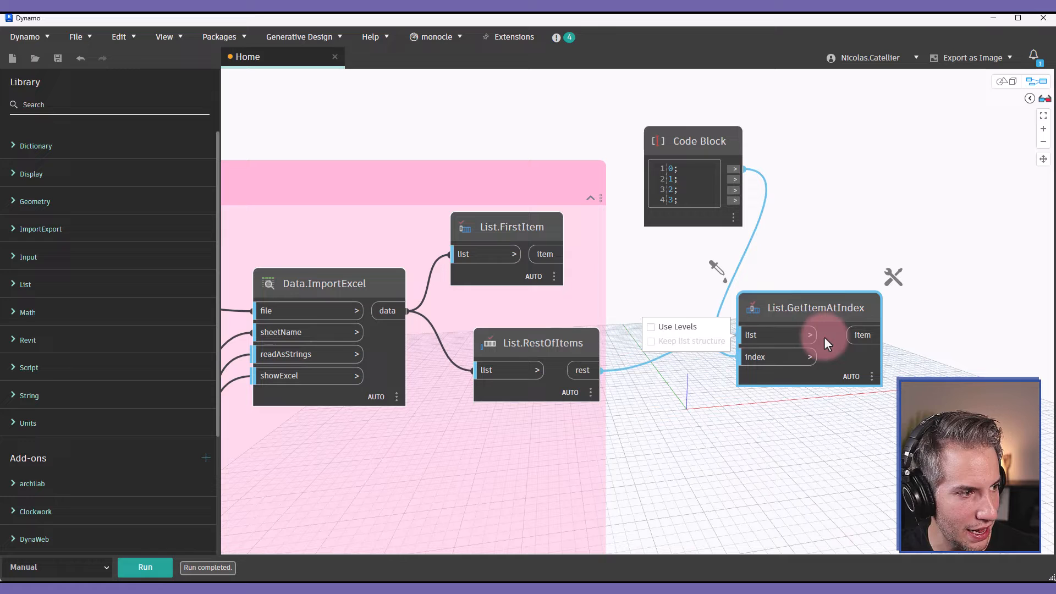
left_click(650, 326)
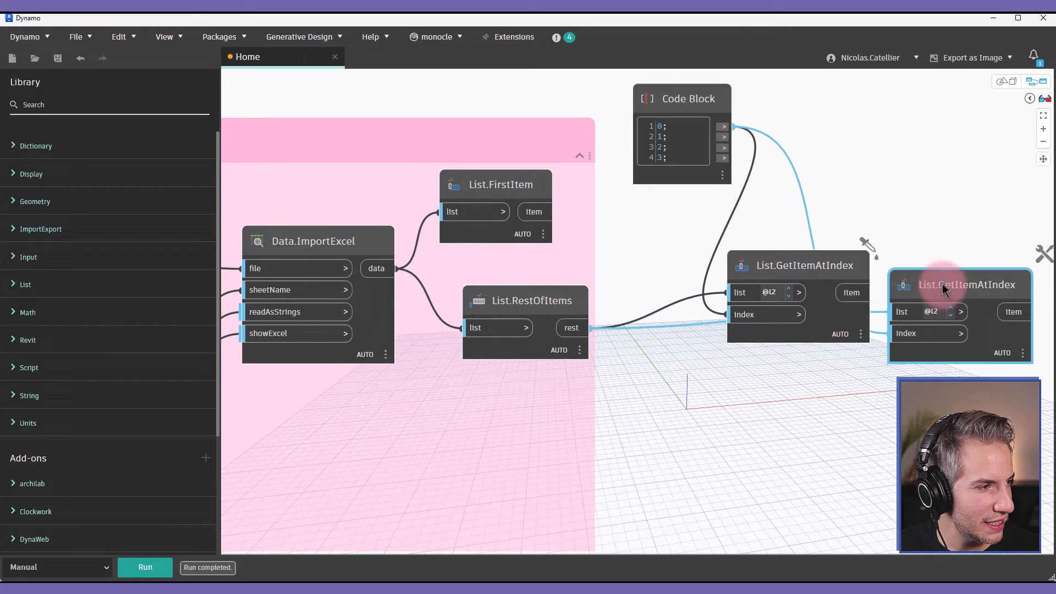
Step: Duplicate GetItemAtIndex nodes so four of them pull columns 0–3 from the room rows
left_click_drag(967, 284, 805, 378)
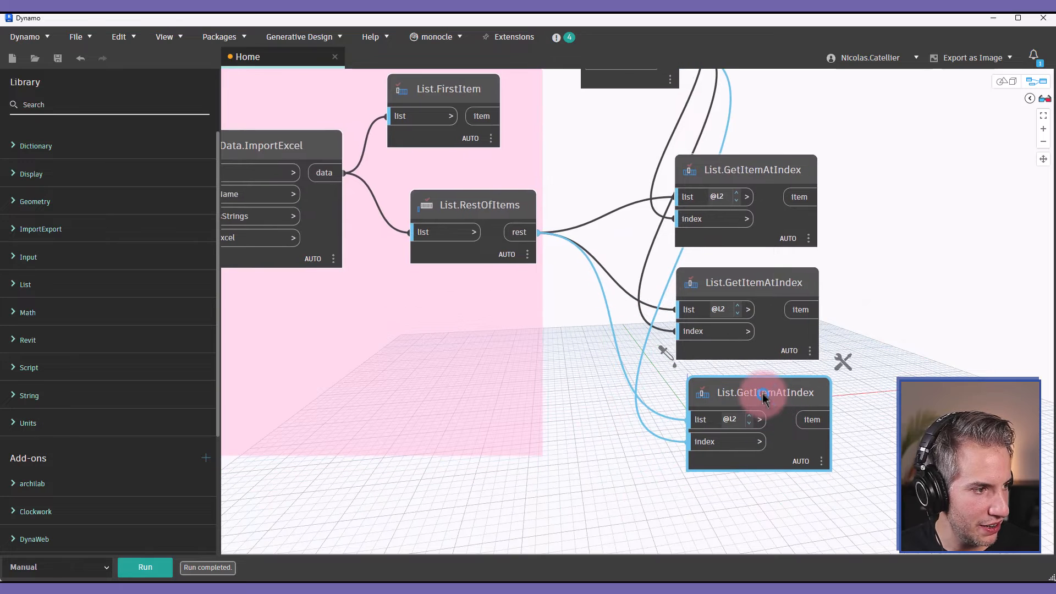
left_click_drag(761, 393, 768, 503)
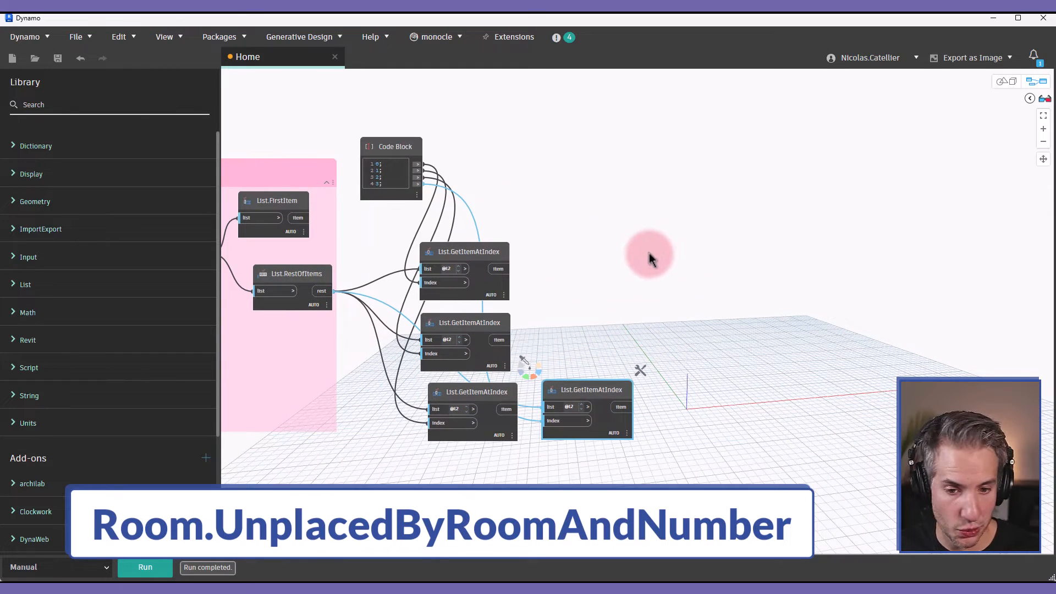
Step: Add a Room.UnplacedByNameAndNumber node for creating rooms from name and number columns
right_click(651, 257)
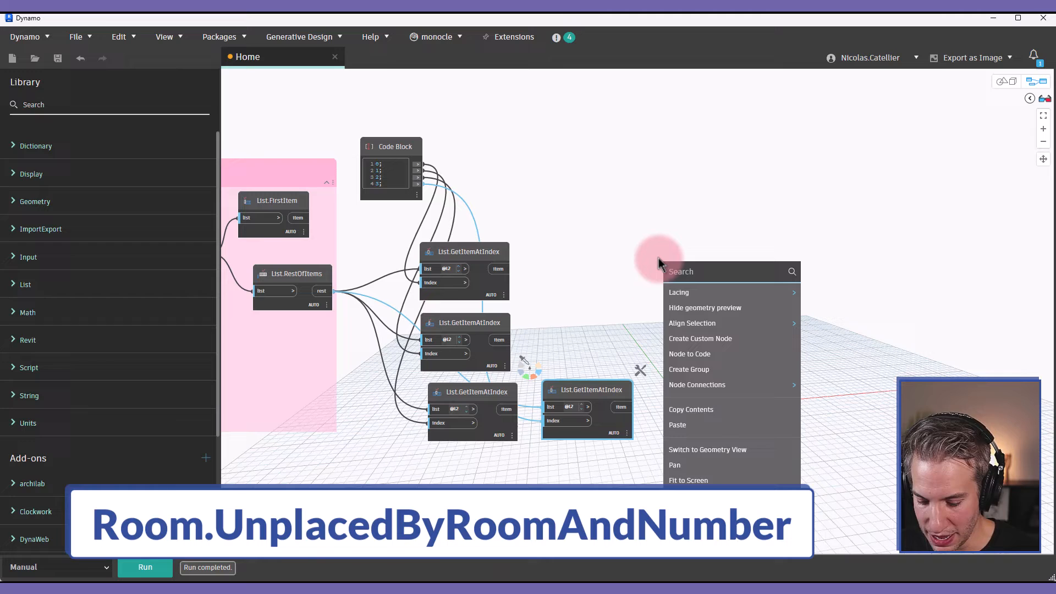
type("unplacew")
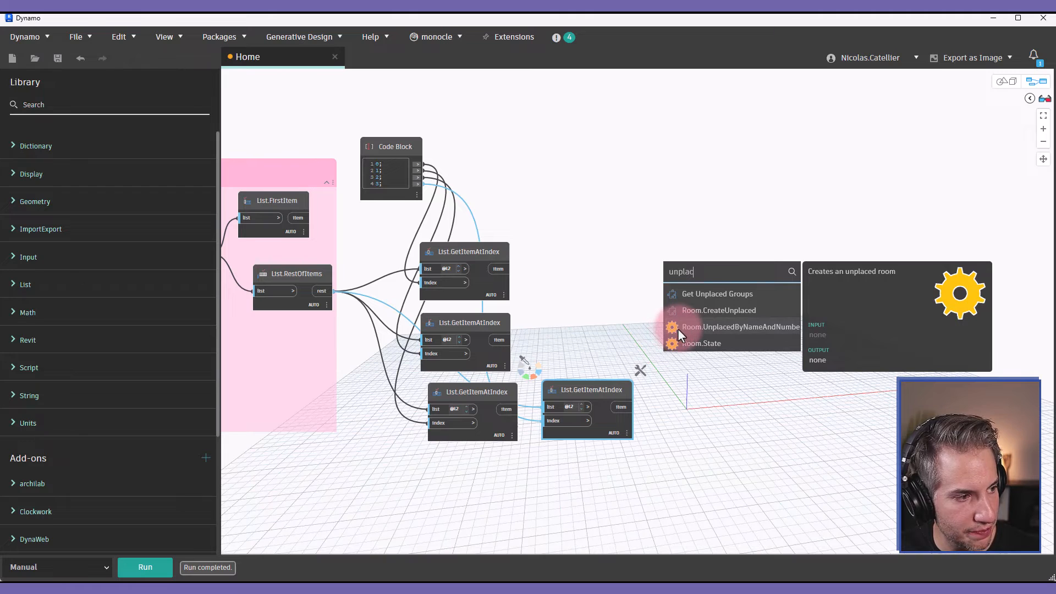
left_click(724, 327)
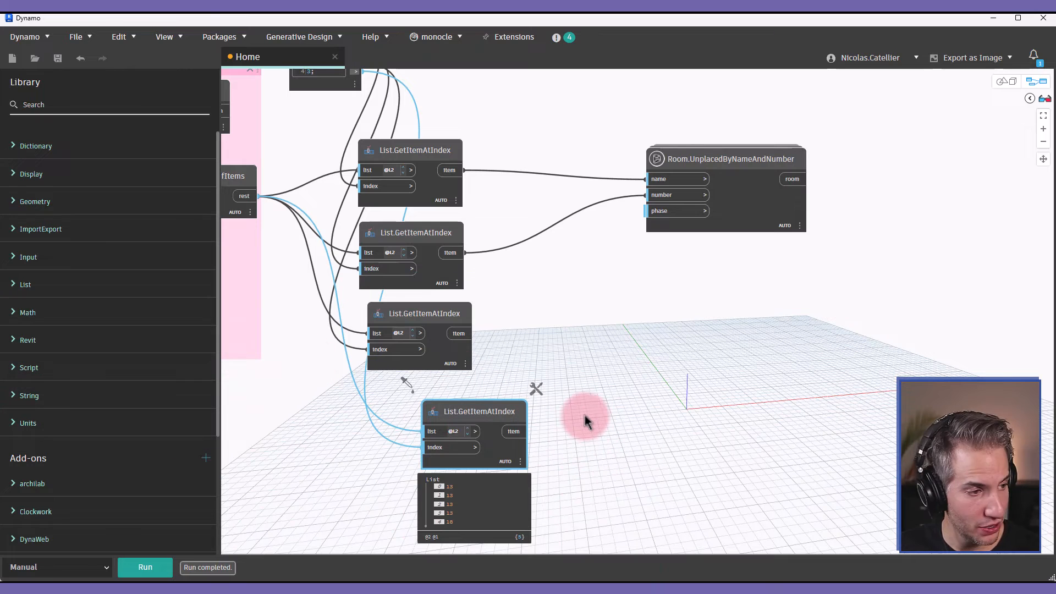
Step: Place a String.ToNumber node to convert the fourth column's string values to numbers
type("stringtonumber")
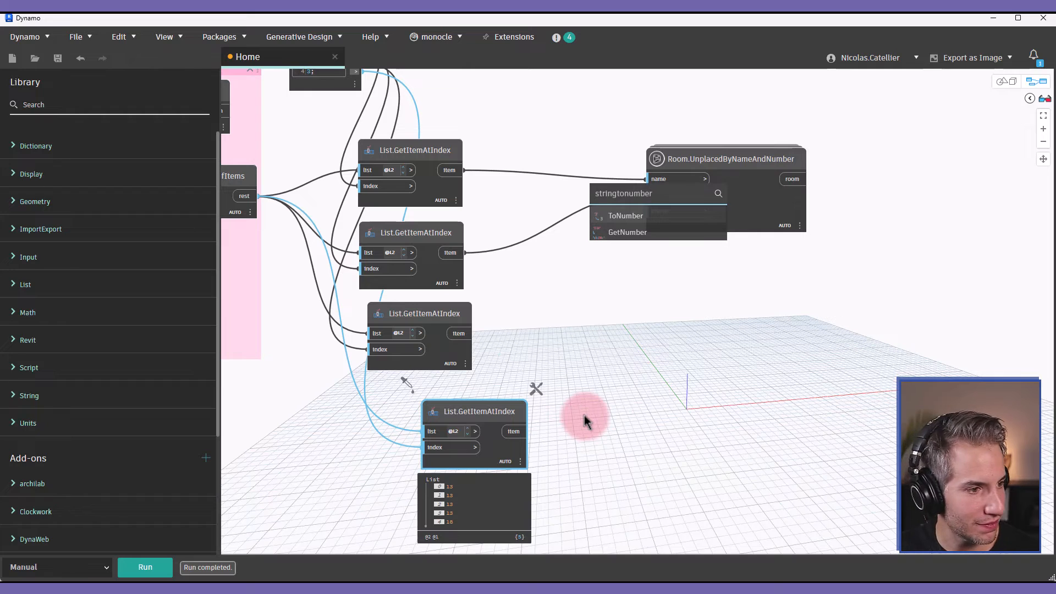
type("str")
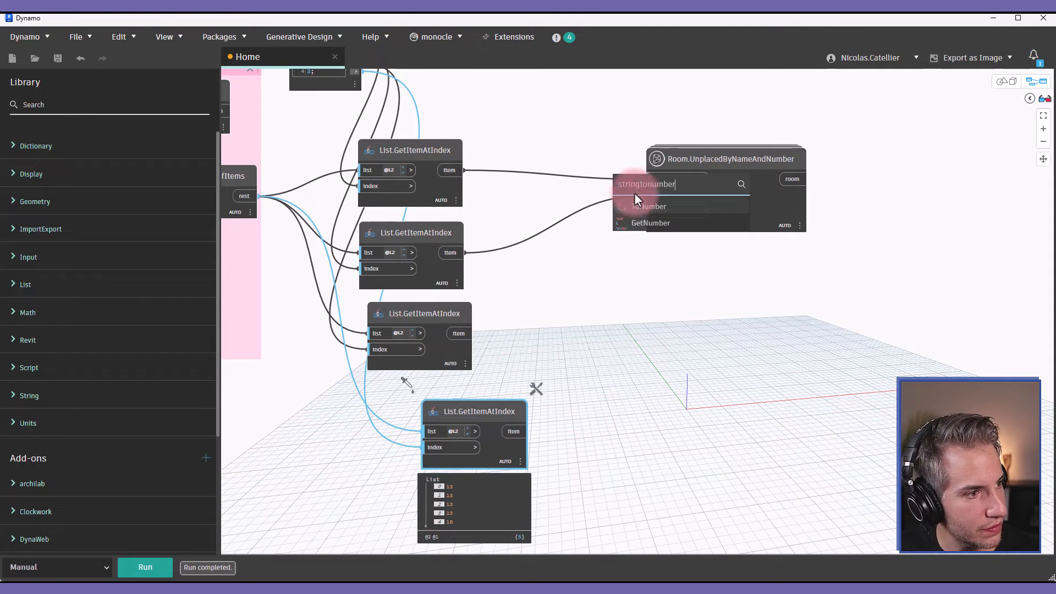
left_click(650, 224)
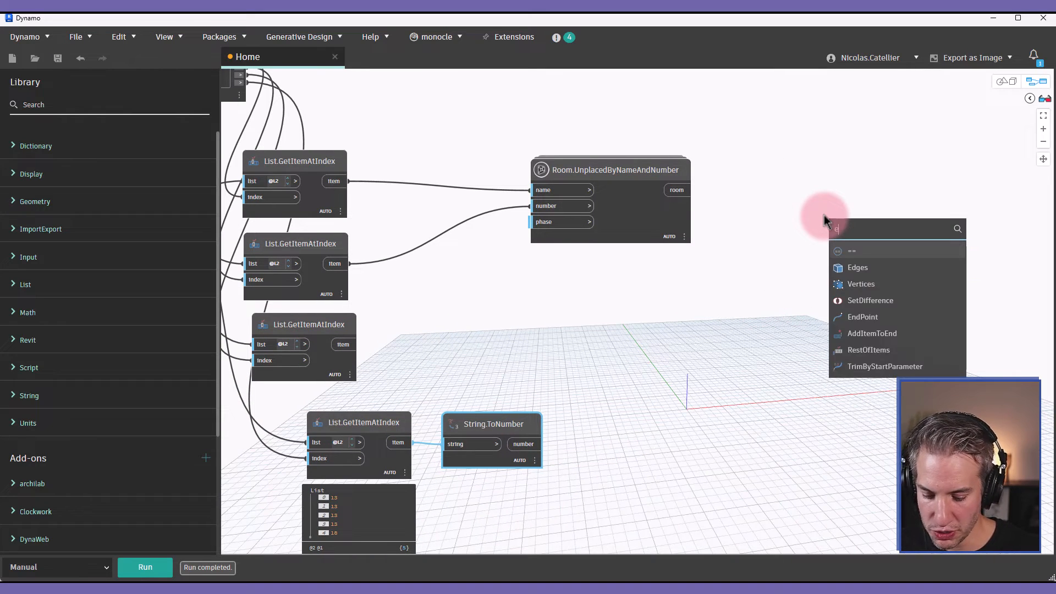
Step: Place an Element.SetParameterByName node to receive the new rooms
type("ele")
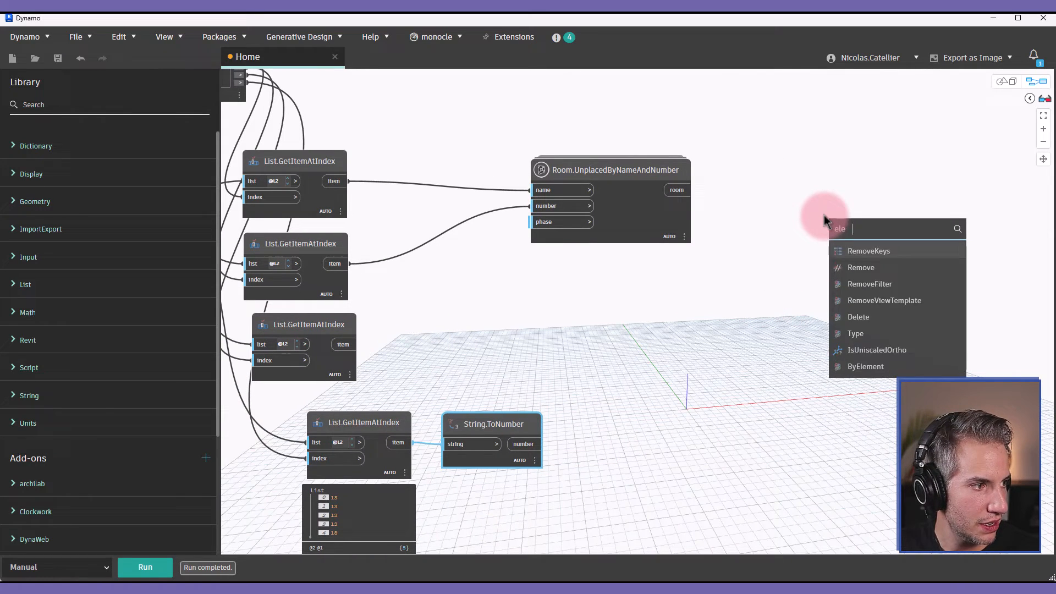
type("setparameter")
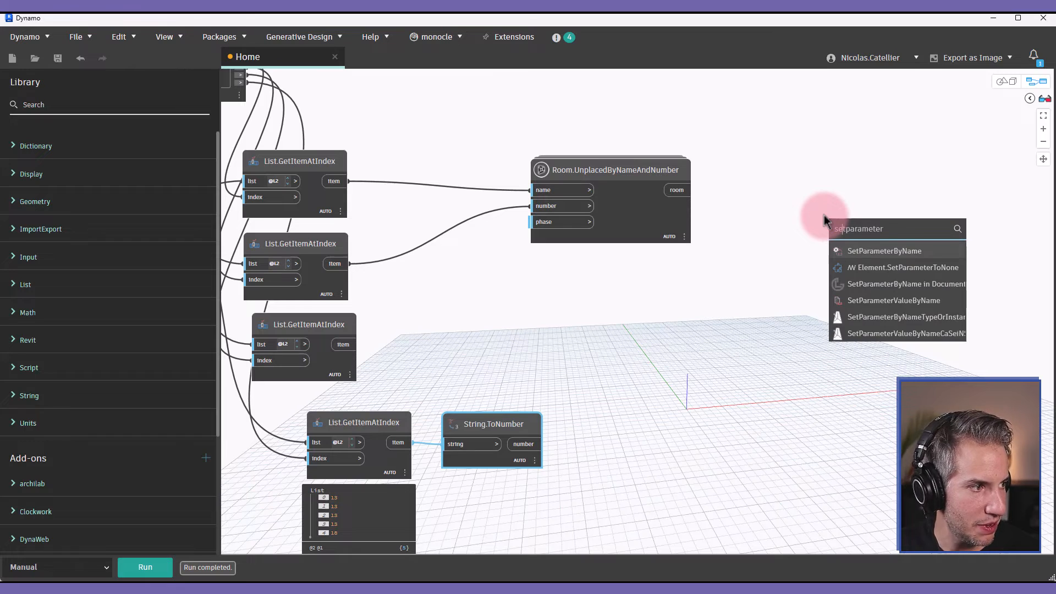
left_click(903, 267)
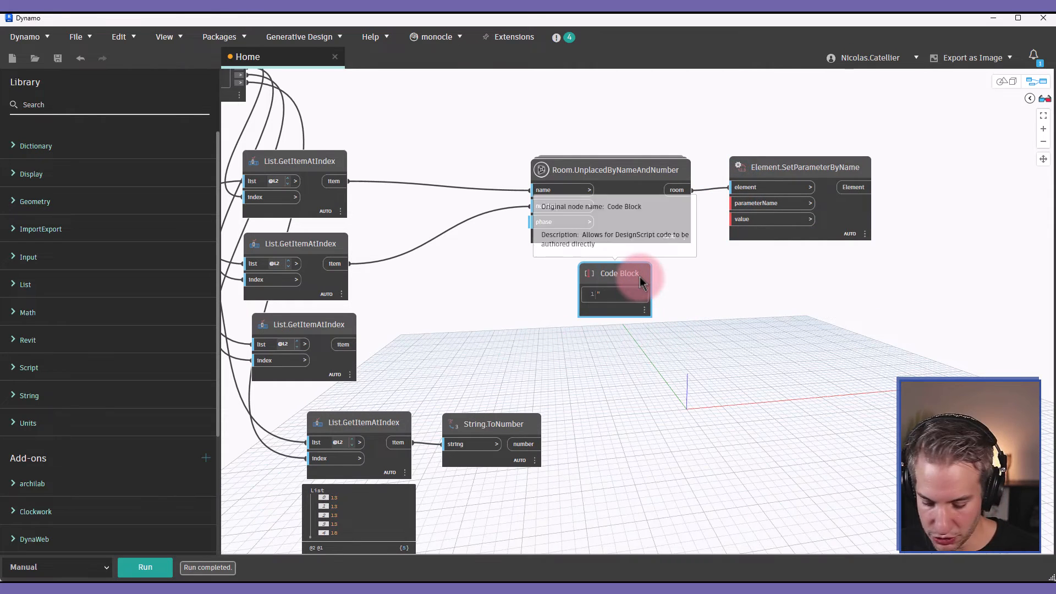
Step: Wire a "Department"; "Area Required" code block to parameterName and the column values to value
type("\"Department\";")
type("\"Area Required\";")
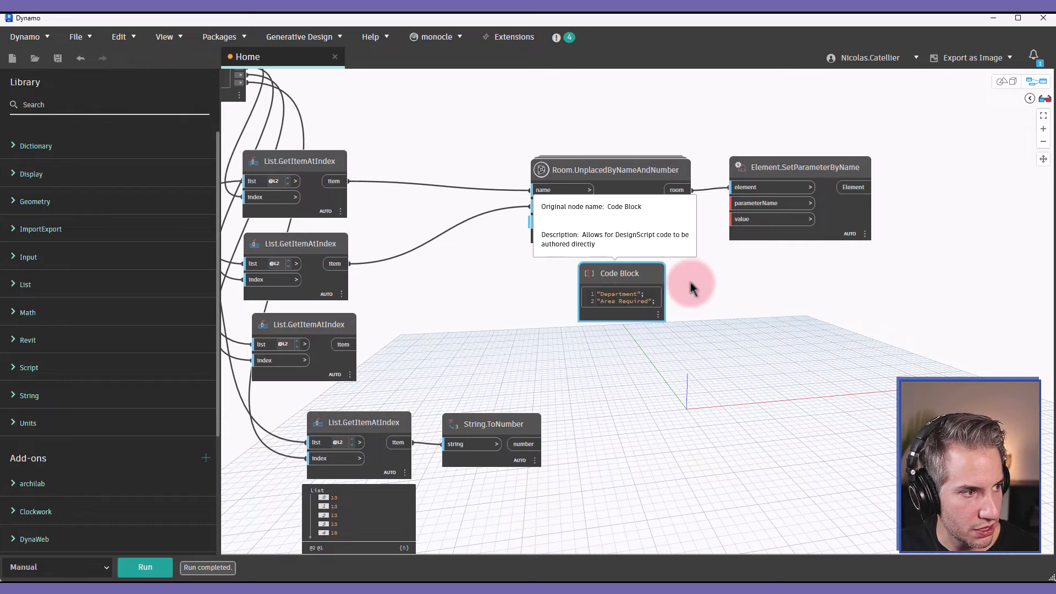
left_click_drag(672, 295, 728, 202)
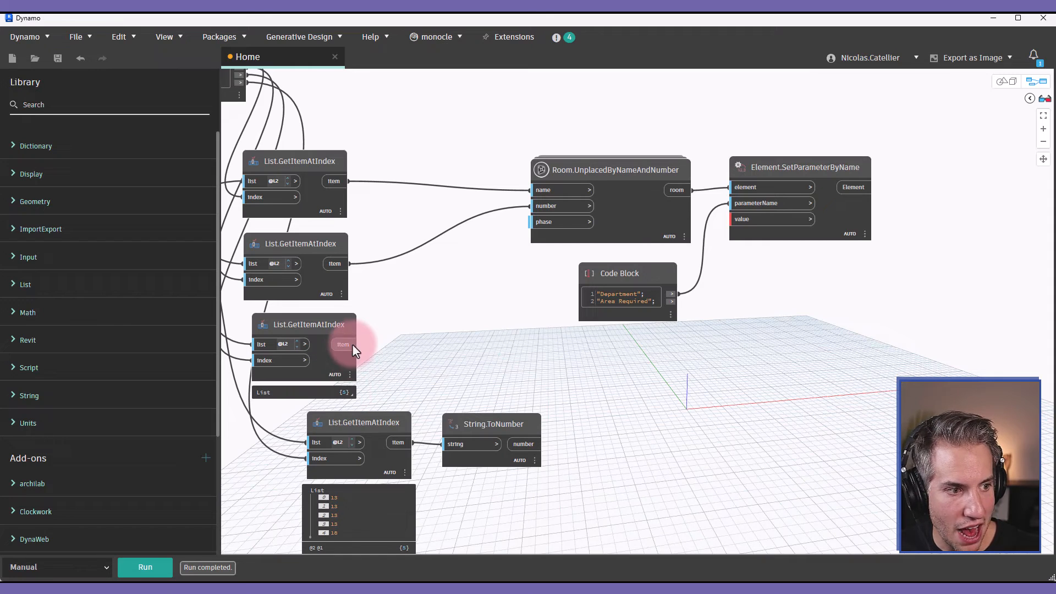
left_click_drag(343, 345, 747, 187)
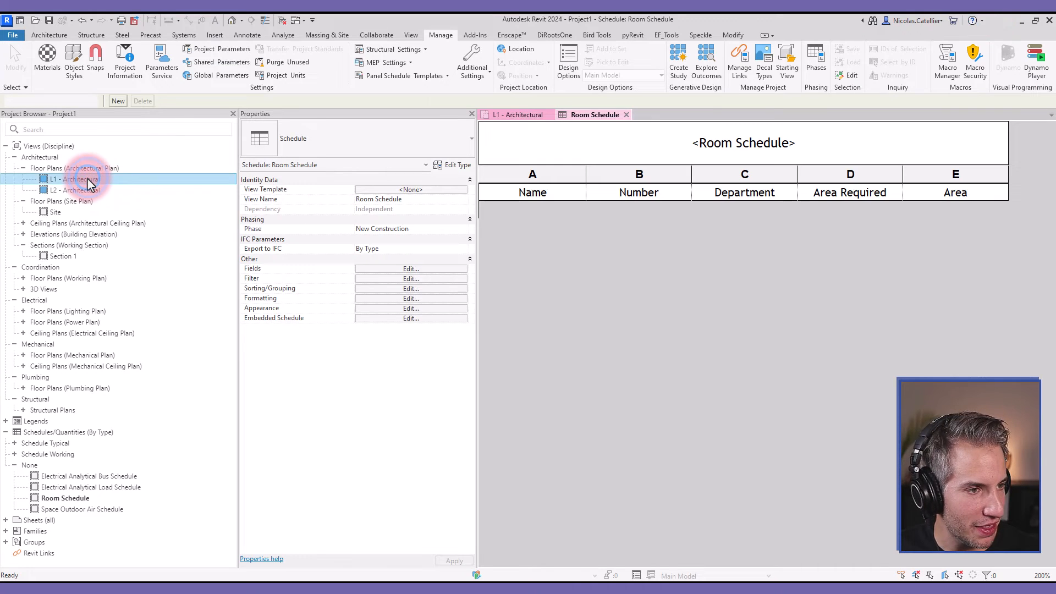
Step: Review the L1 floor plan and Project Units, then return to the Room Schedule
double_click(74, 178)
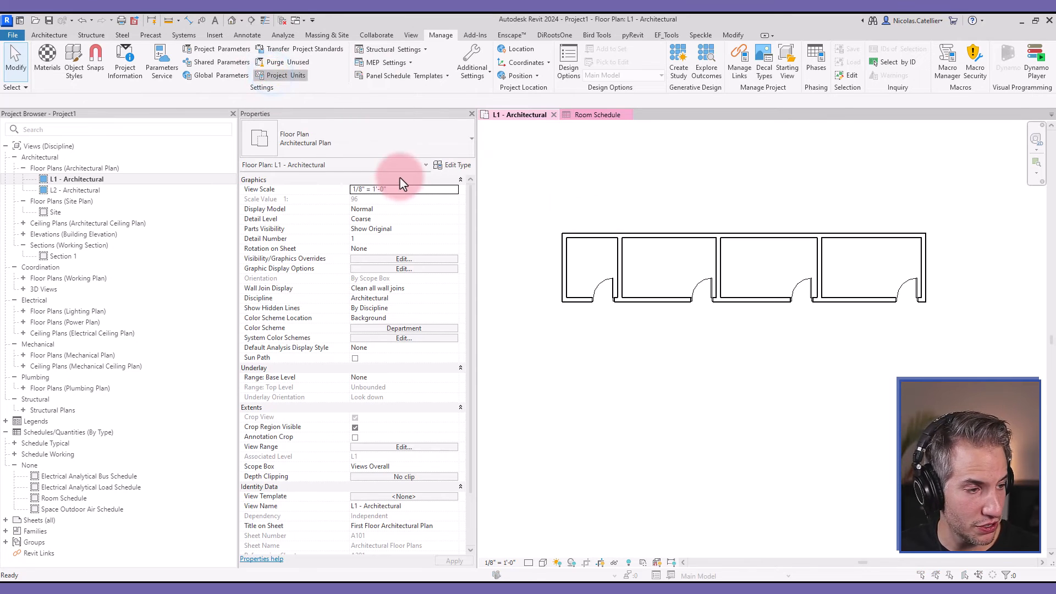
left_click(284, 75)
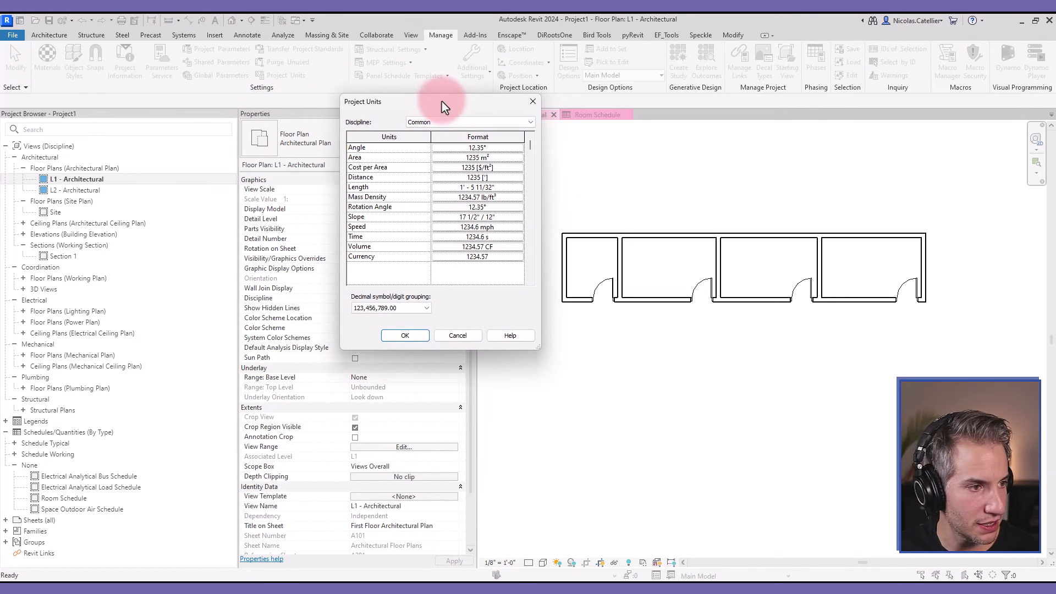
left_click(477, 157)
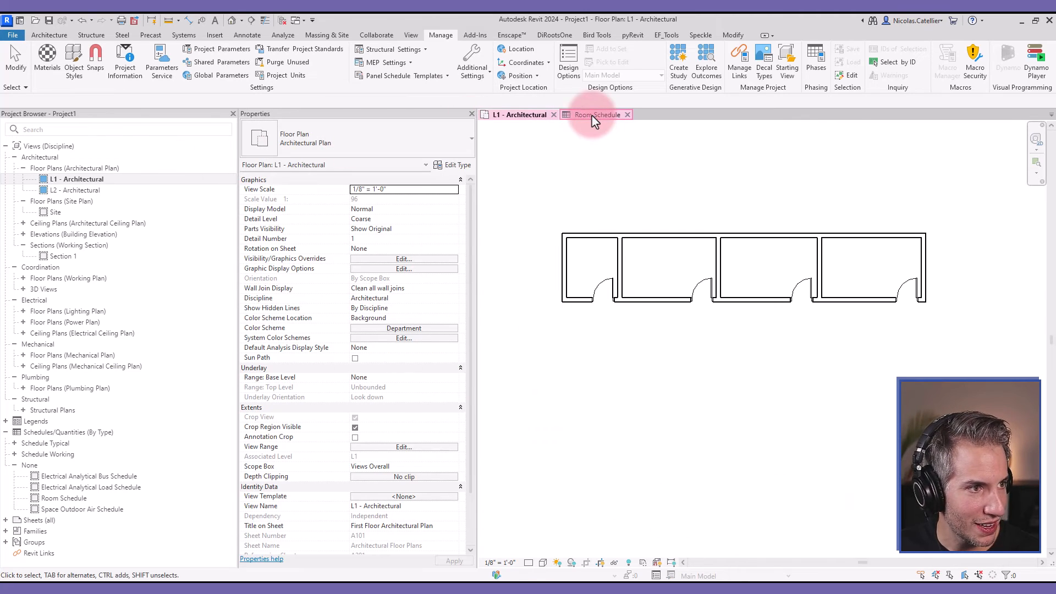
left_click(595, 114)
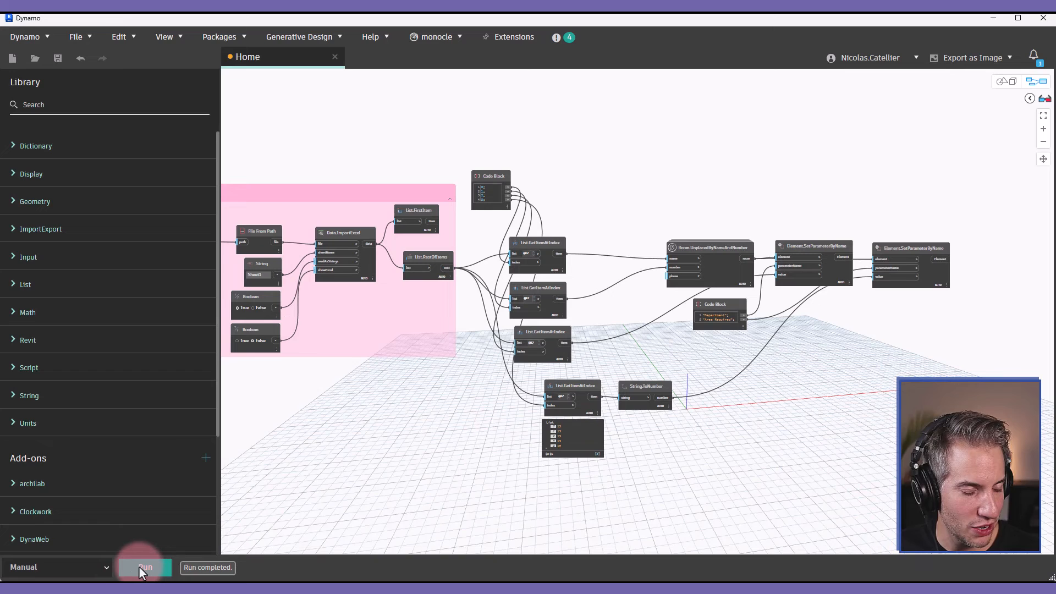
Step: Run the graph so the schedule fills with five unplaced rooms 100–104 with departments and areas
left_click(144, 568)
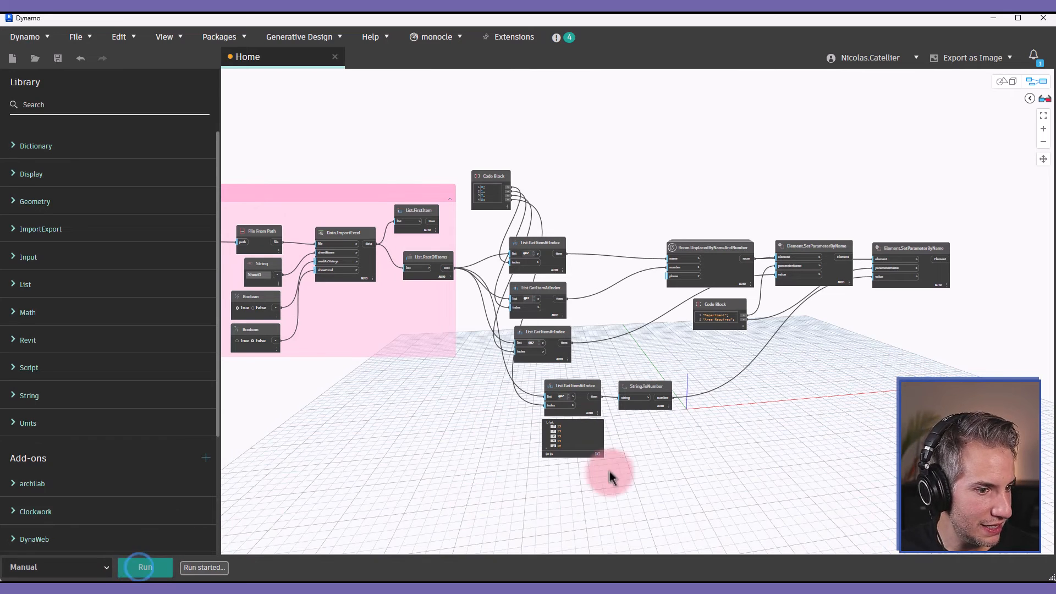
left_click(145, 567)
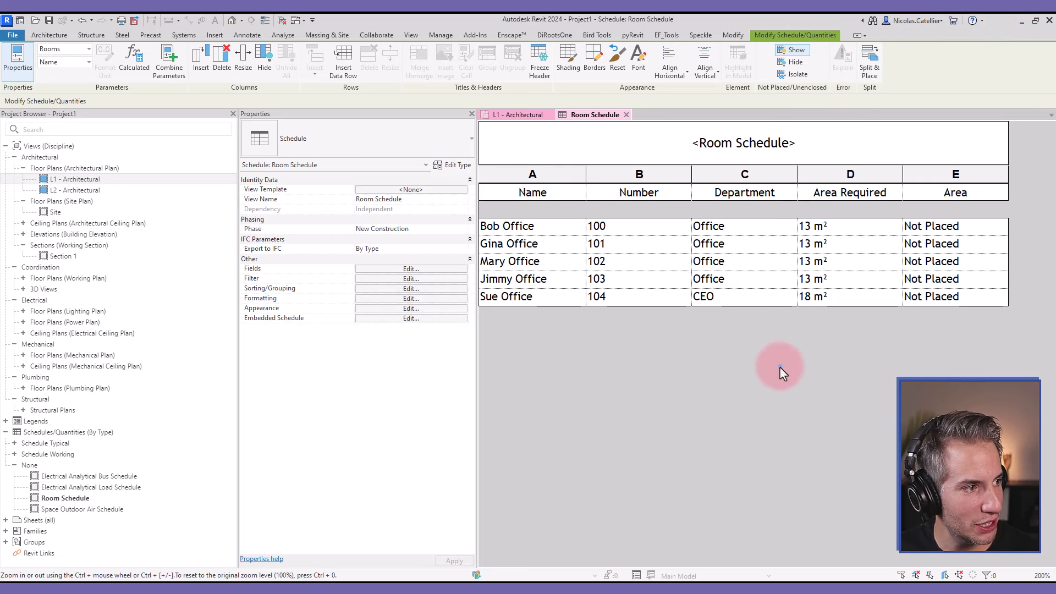
mouse_move(1000, 318)
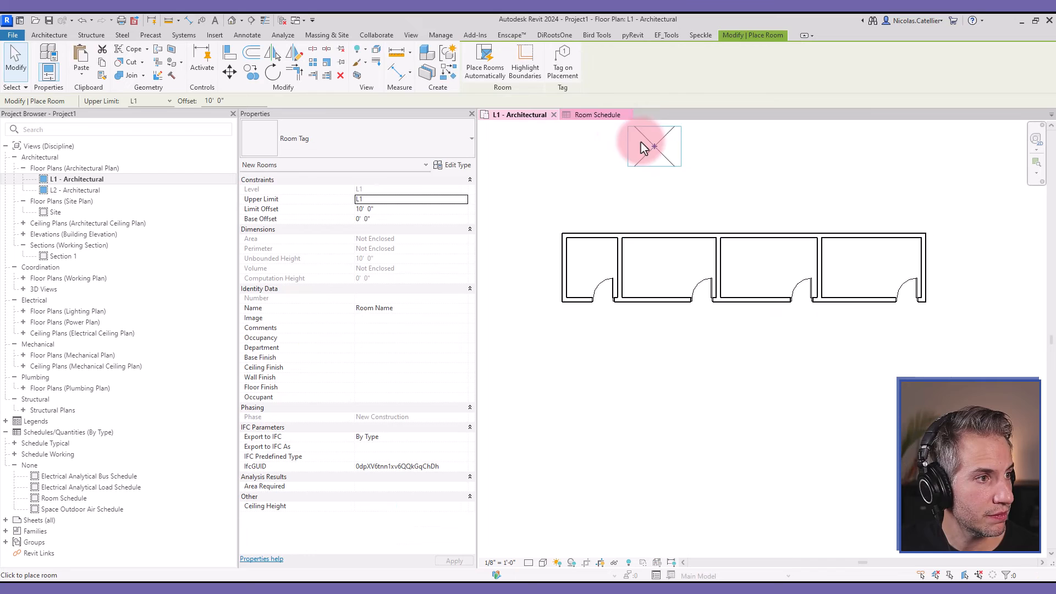
Step: Place unplaced rooms from the Room dropdown into L1 offices and review the Room Schedule
left_click(439, 102)
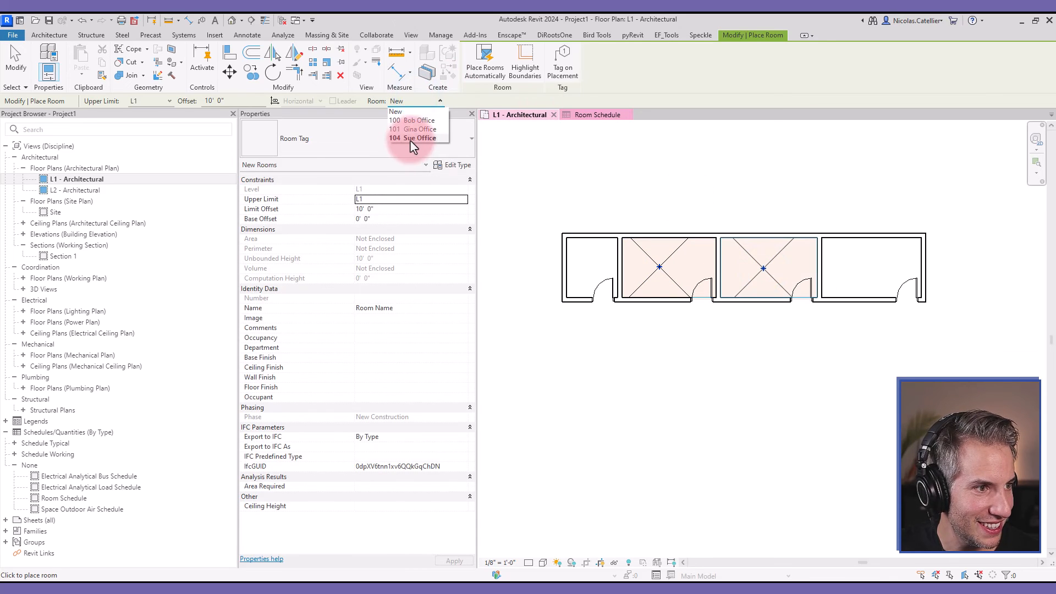
left_click(414, 138)
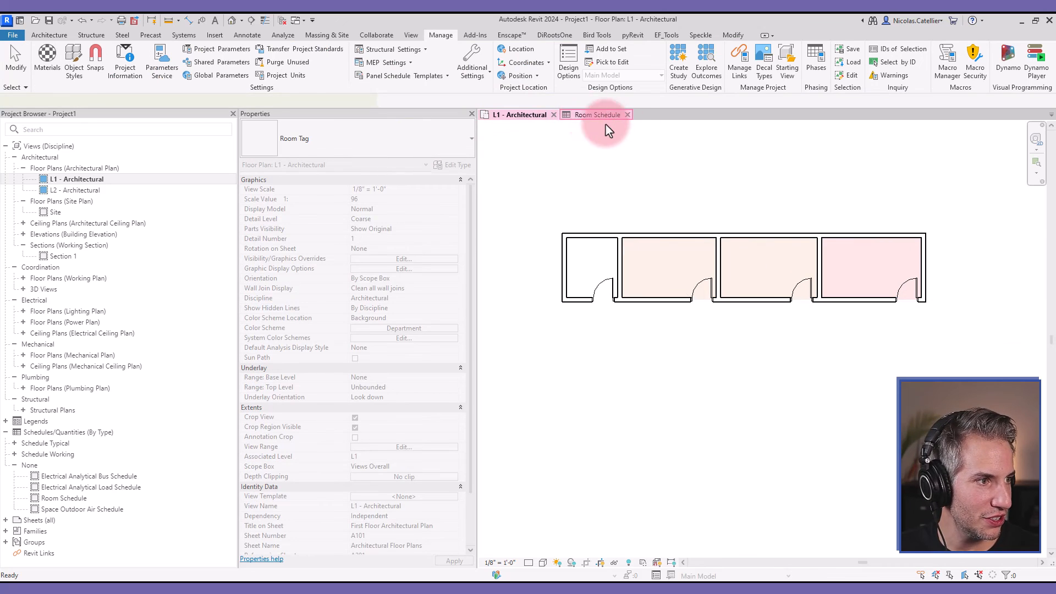
left_click(595, 114)
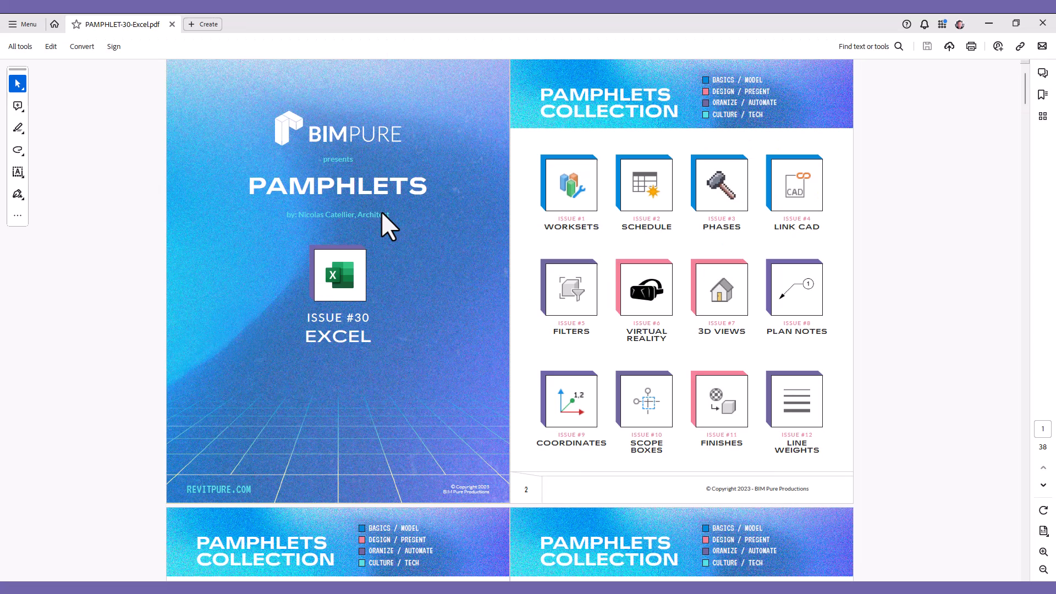
Step: Page through the Pamphlets Collection PDF and reach the revitpure.com/excel Issue #30 download page
scroll("down", 3)
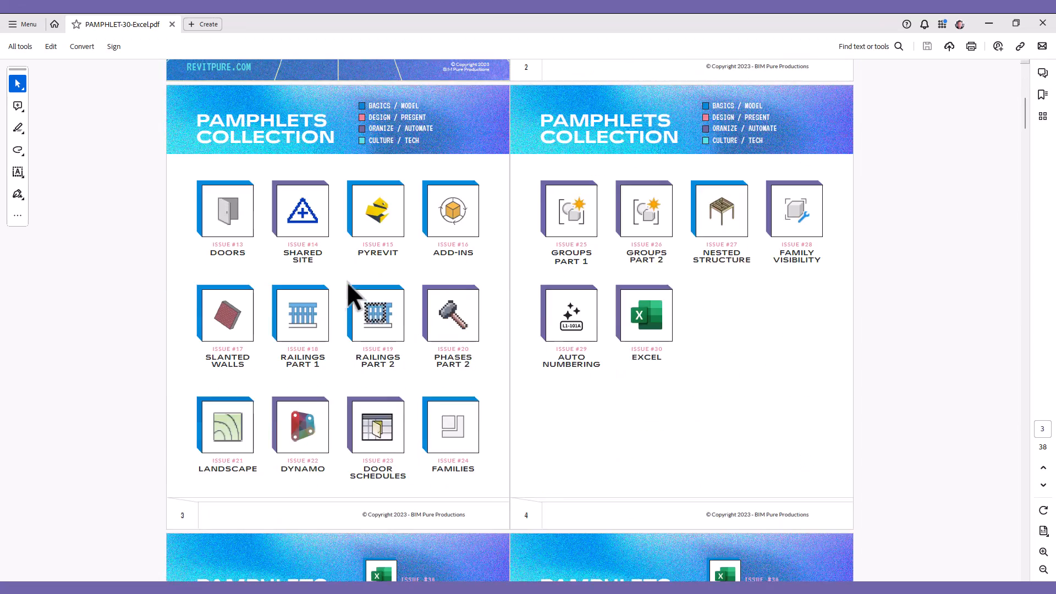
scroll("down", 3)
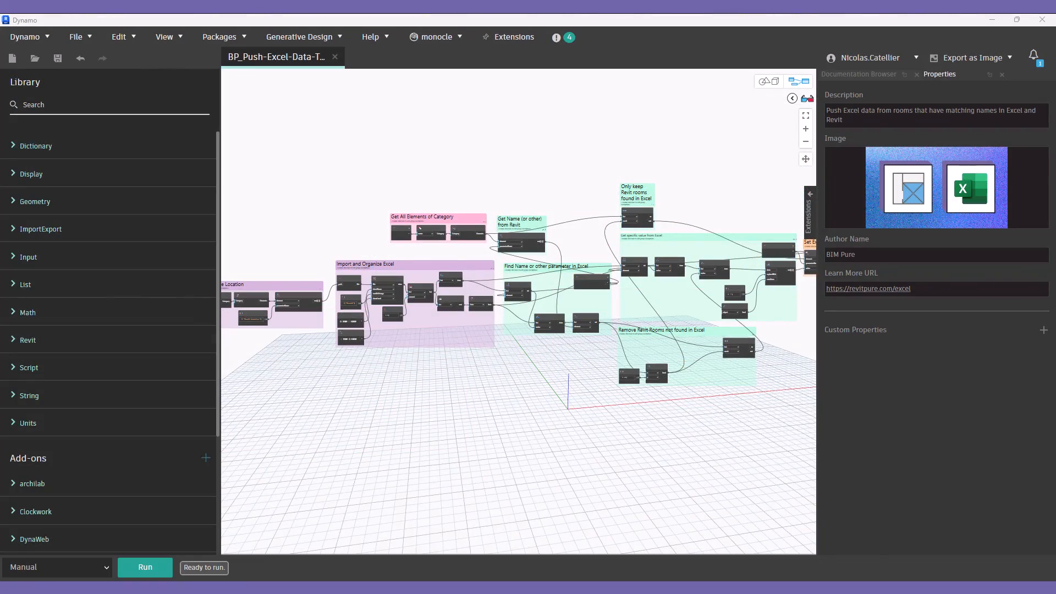
left_click(868, 288)
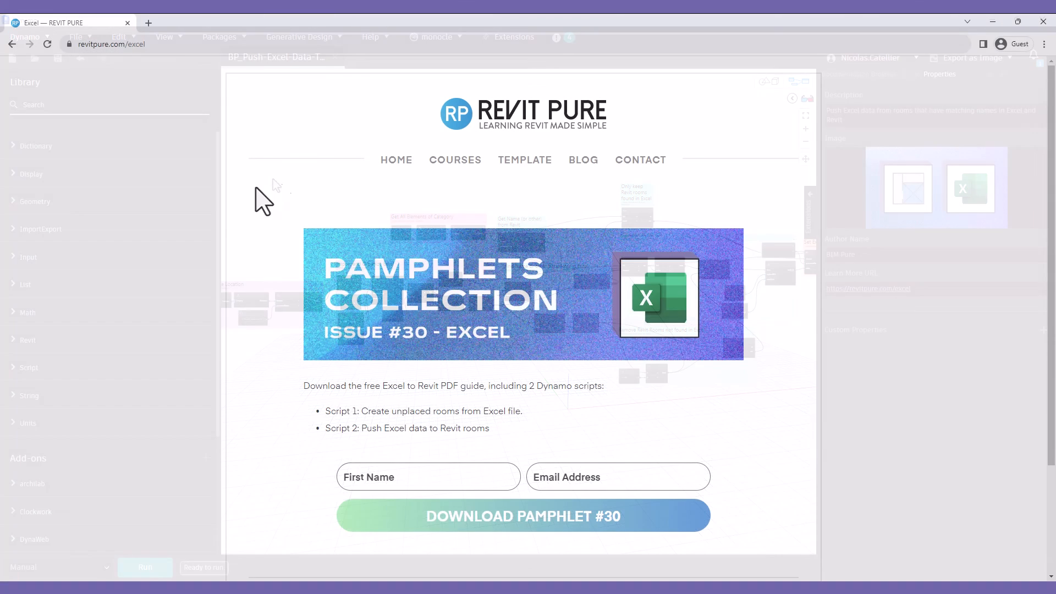